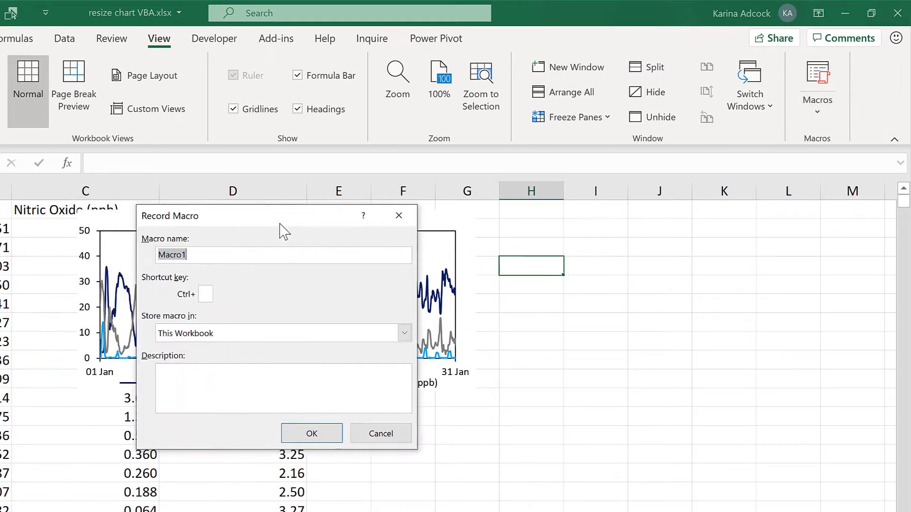
# - Record a macro named chartbig while enlarging the Tropospheric pollutants chart to column J
pyautogui.write('chartbig')
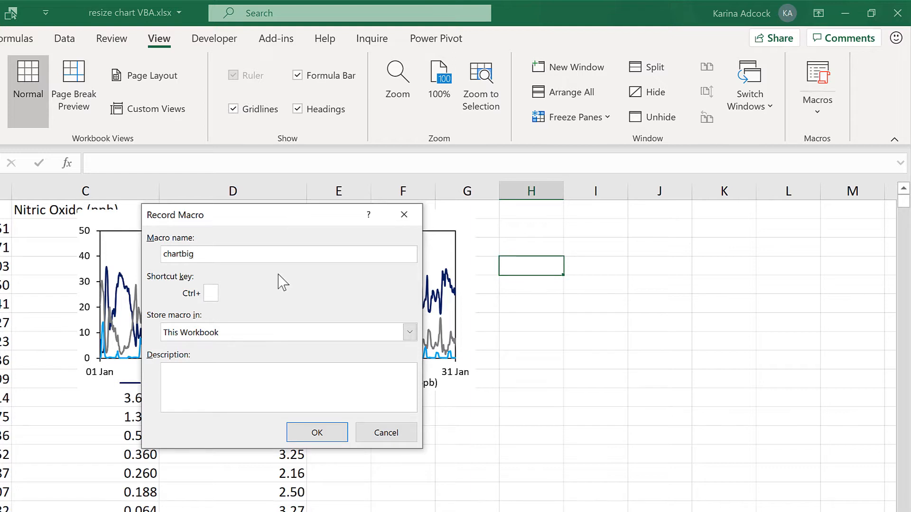
pyautogui.moveTo(207, 359)
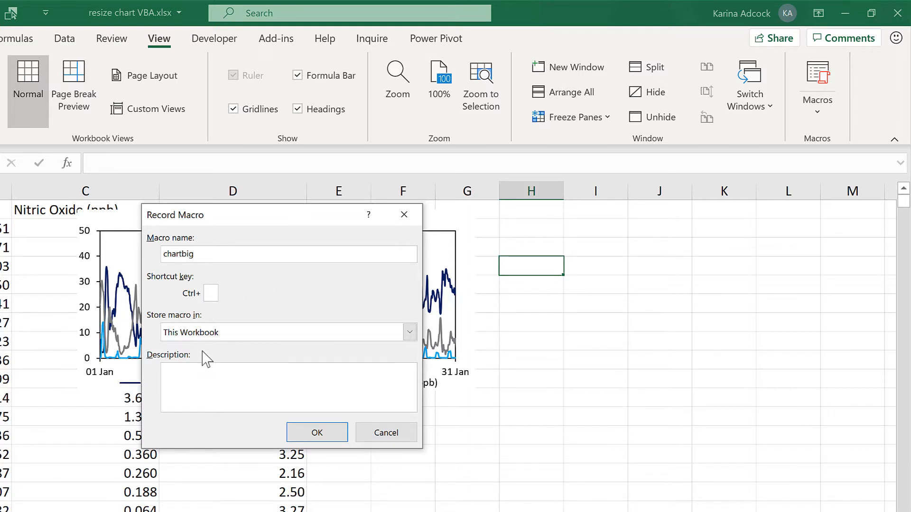
pyautogui.click(317, 432)
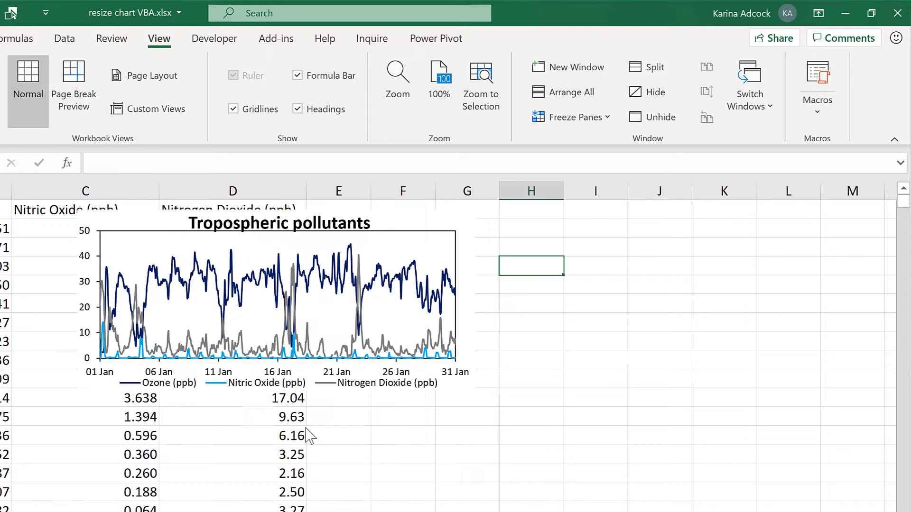
pyautogui.moveTo(279, 316)
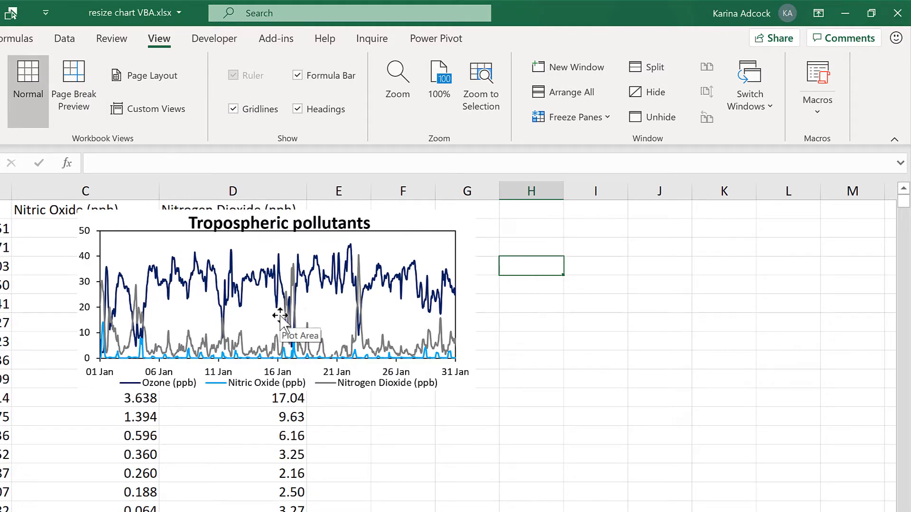
pyautogui.click(279, 319)
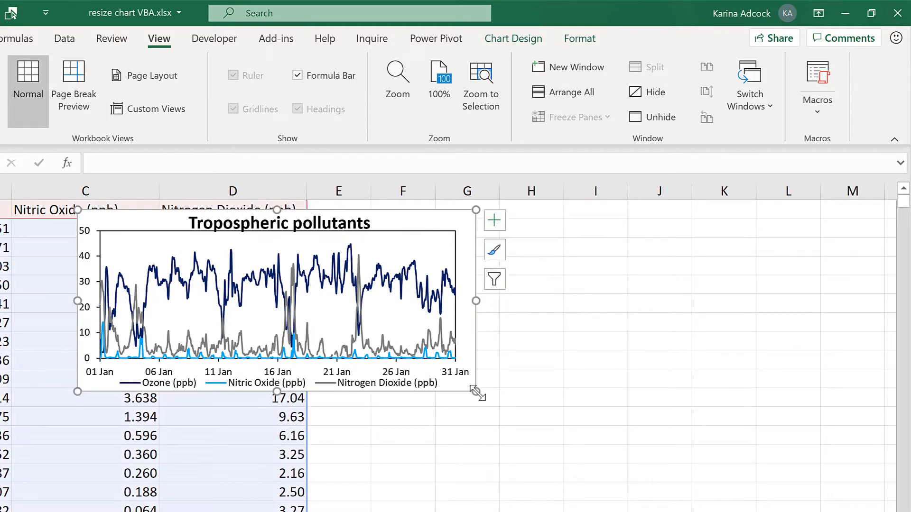
pyautogui.moveTo(476, 395); pyautogui.dragTo(678, 469)
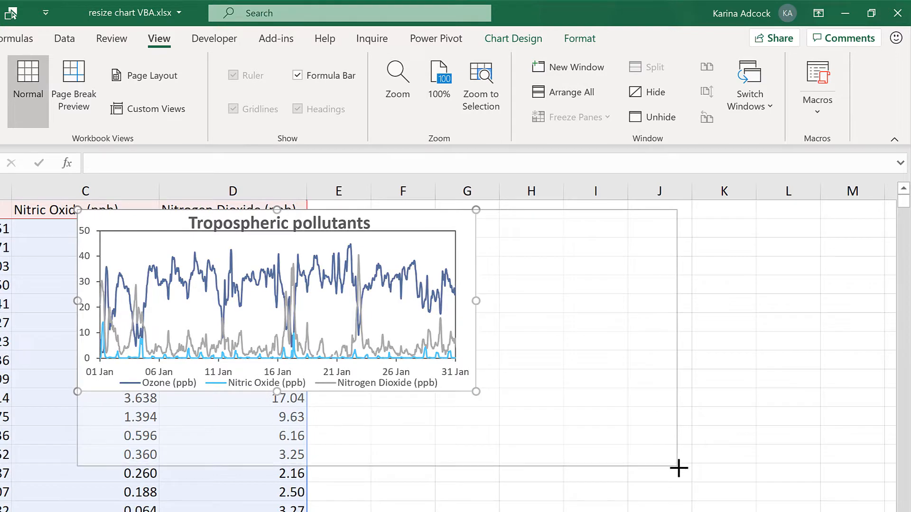
pyautogui.moveTo(477, 391); pyautogui.dragTo(679, 468)
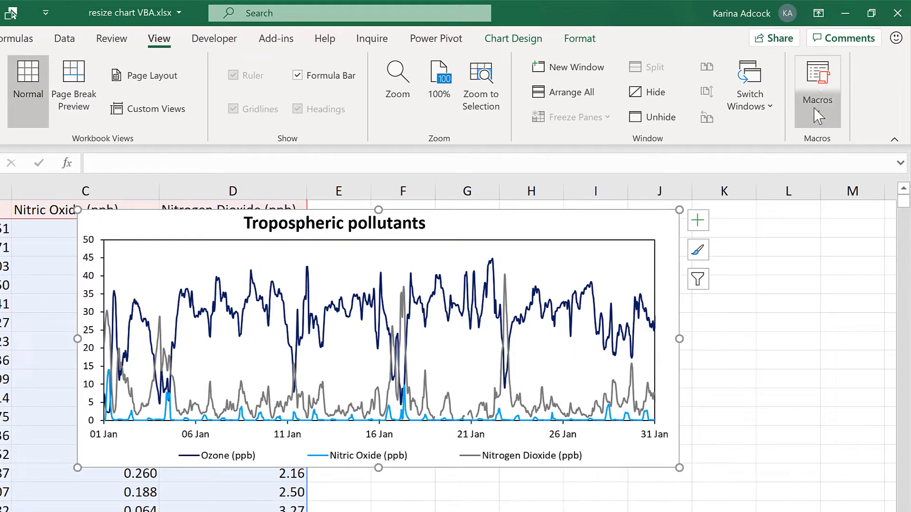
pyautogui.click(817, 87)
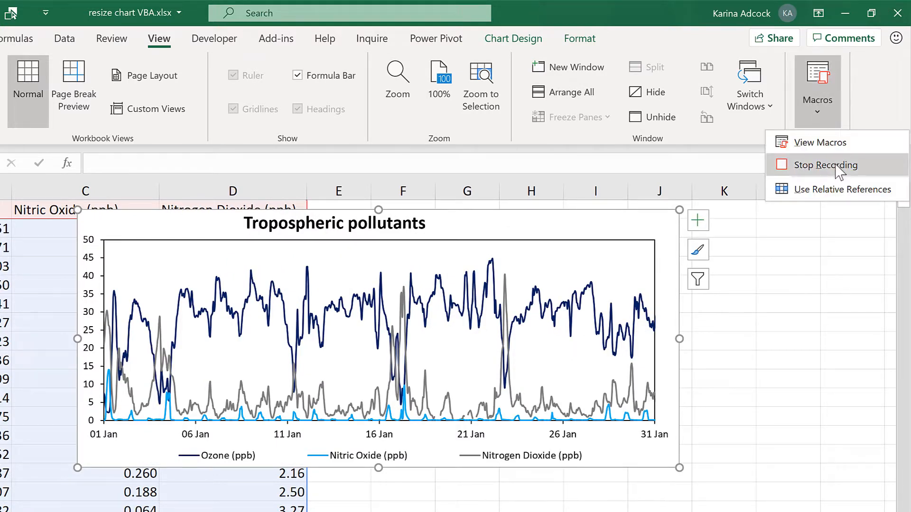
# - Stop recording, then list the workbook's macros and select chartbig
pyautogui.click(824, 164)
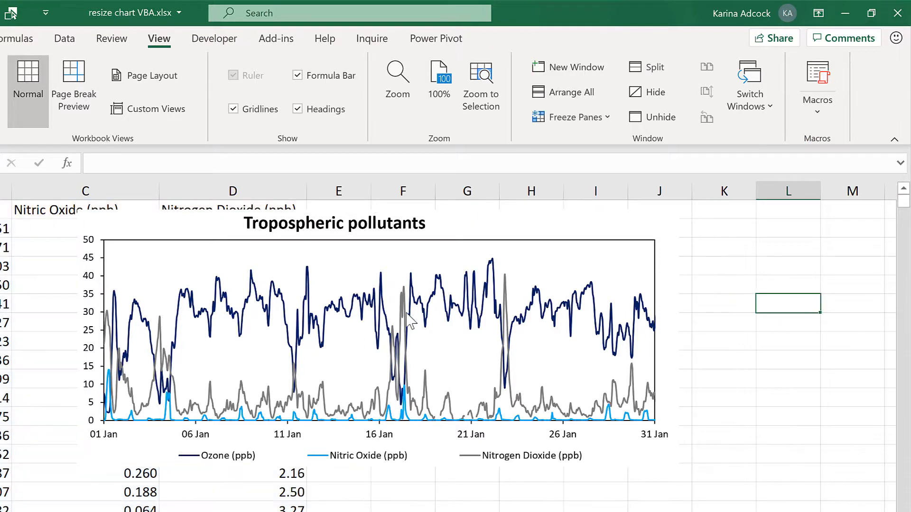
pyautogui.moveTo(413, 321)
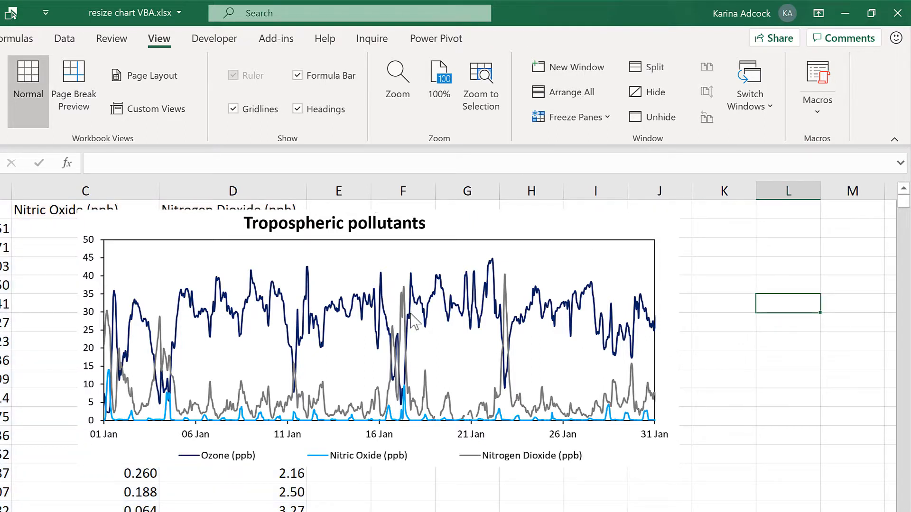
pyautogui.moveTo(414, 318)
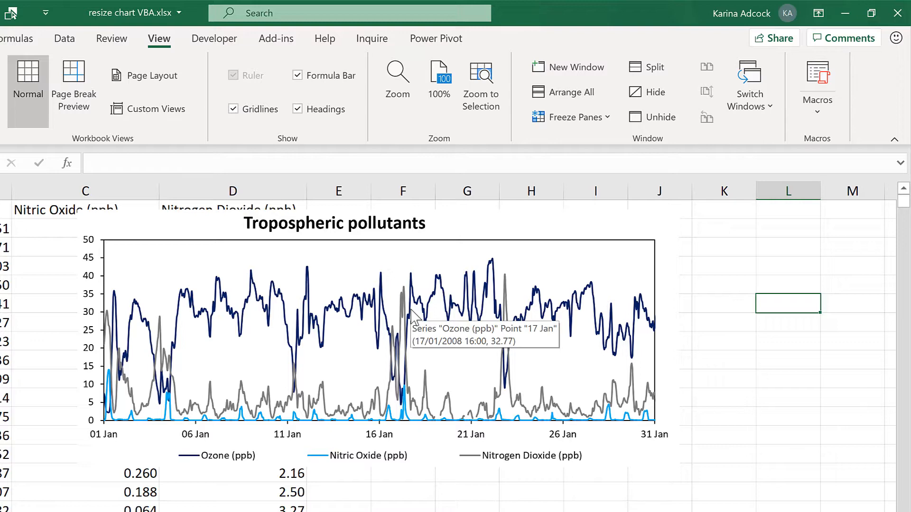
pyautogui.moveTo(817, 109)
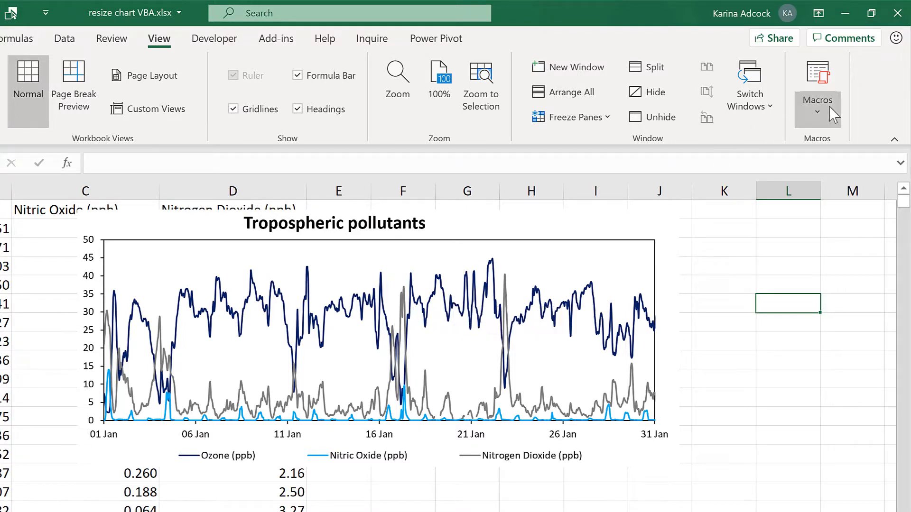
pyautogui.click(816, 91)
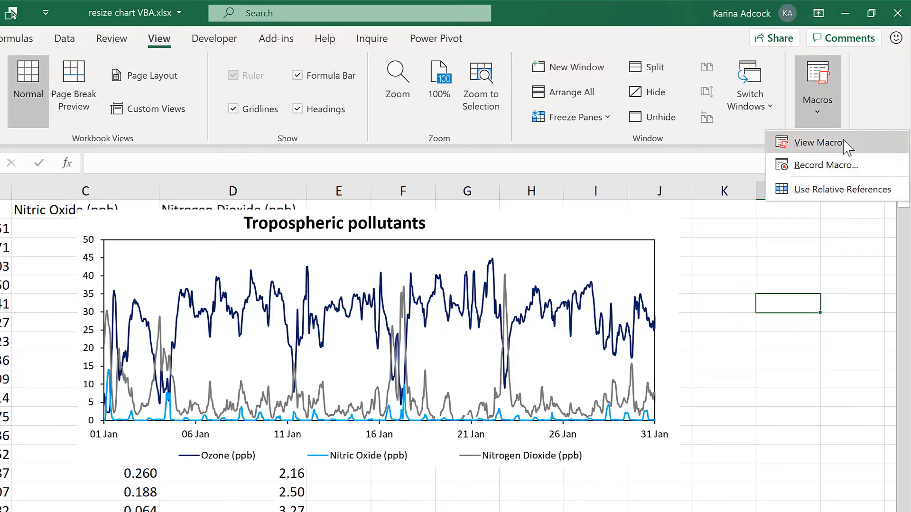
pyautogui.click(821, 142)
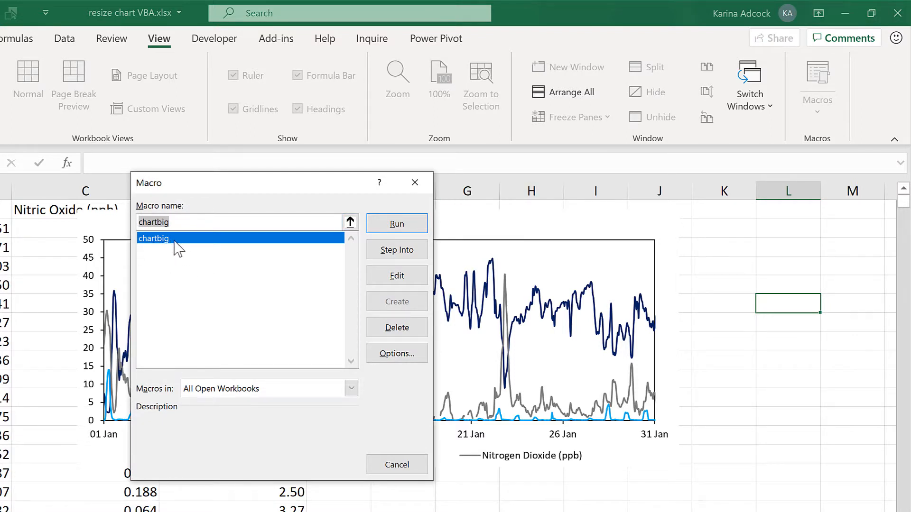
pyautogui.click(396, 275)
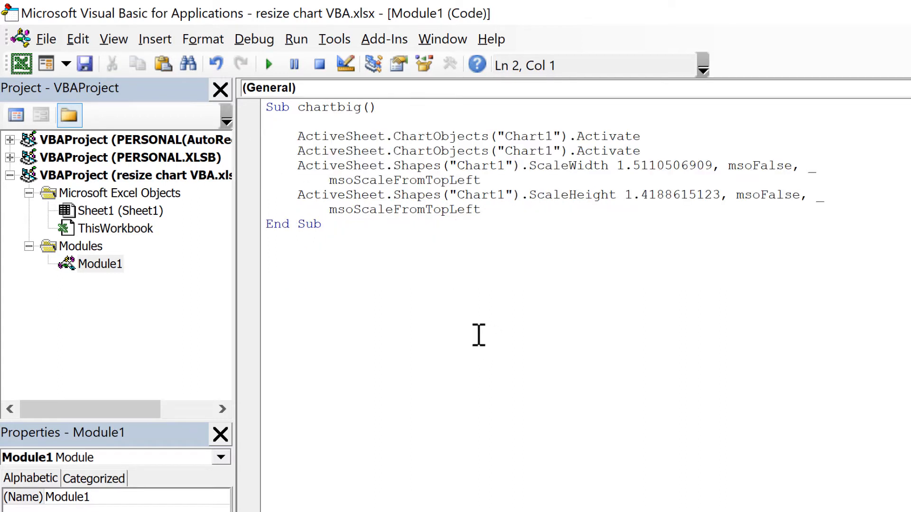
# - Delete the two ChartObjects("Chart1").Activate lines, then select the width factor's extra decimals
pyautogui.click(662, 165)
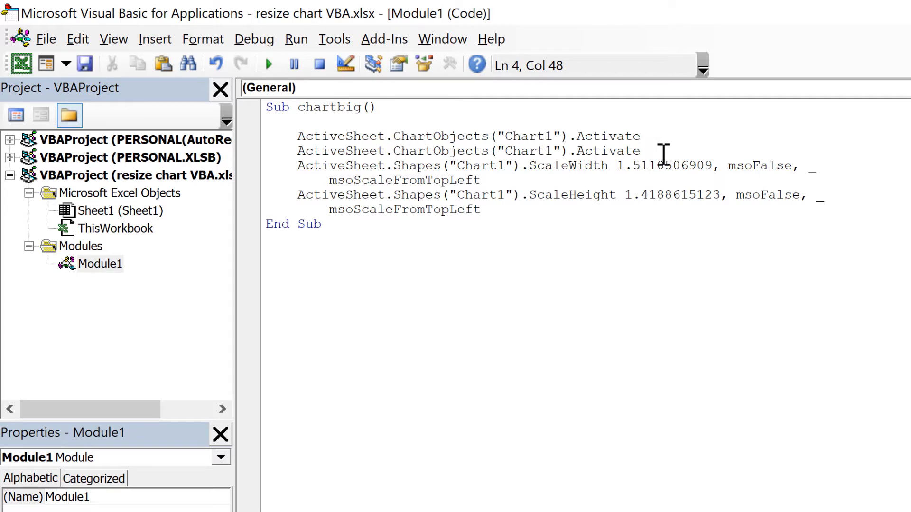
pyautogui.moveTo(298, 136); pyautogui.dragTo(639, 151)
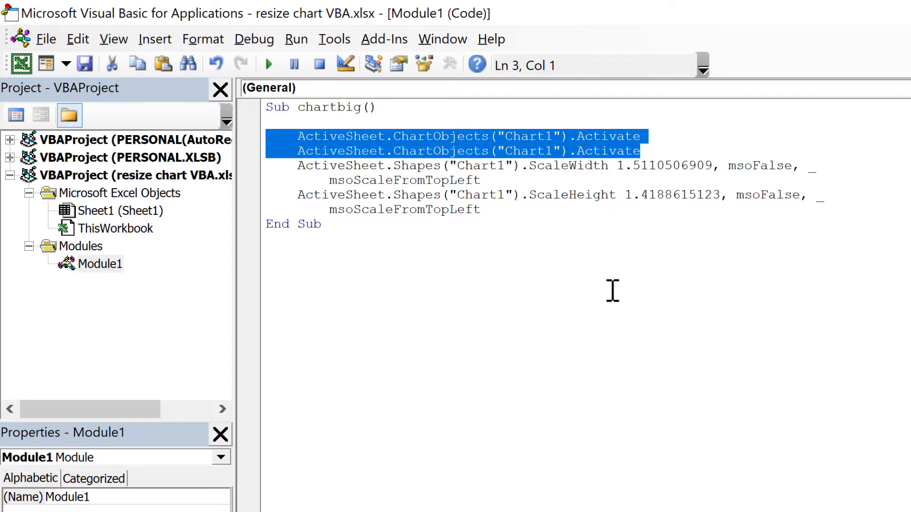
pyautogui.press('Delete')
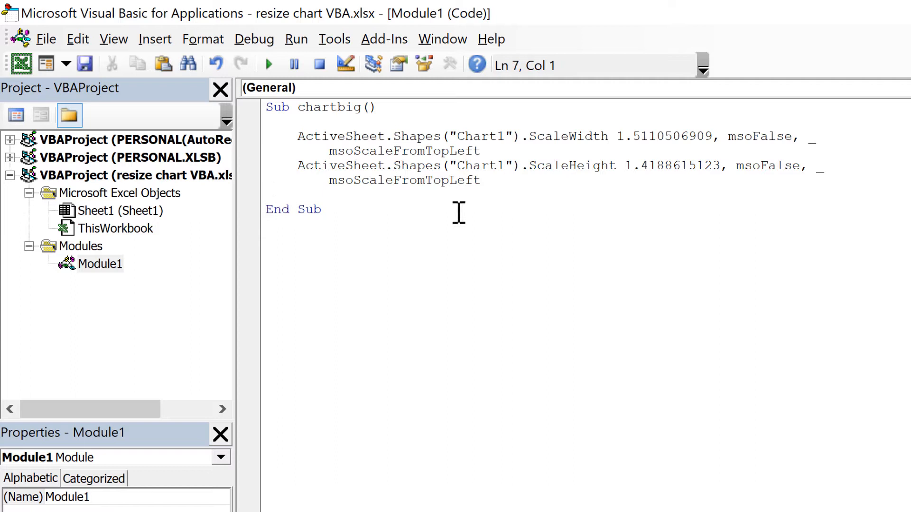
pyautogui.moveTo(297, 136); pyautogui.dragTo(480, 180)
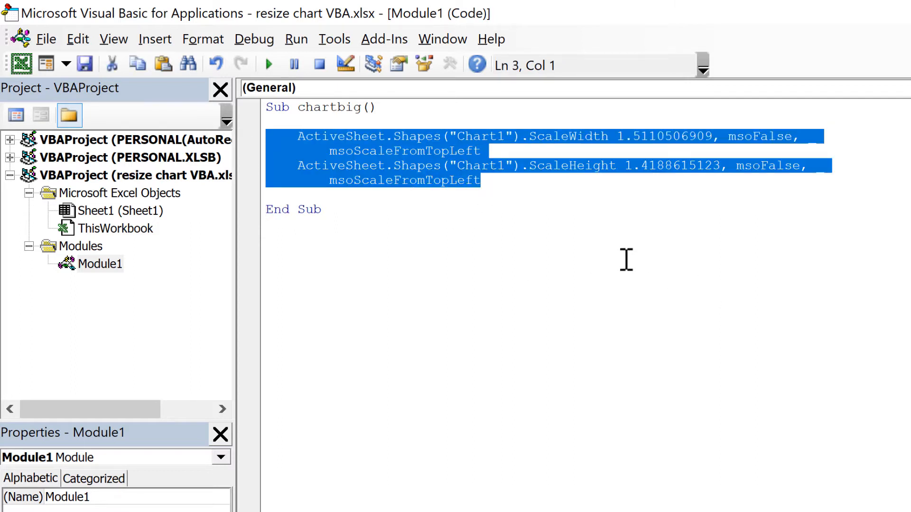
pyautogui.click(266, 223)
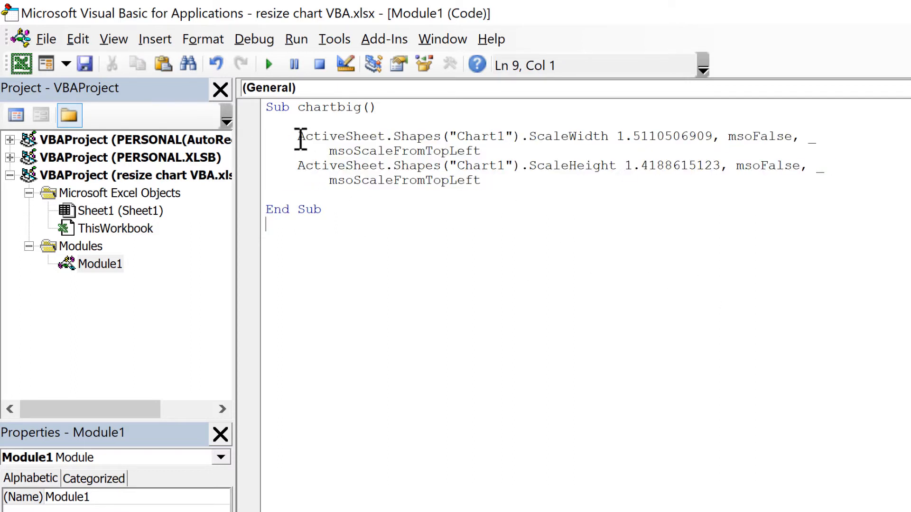
pyautogui.doubleClick(339, 136)
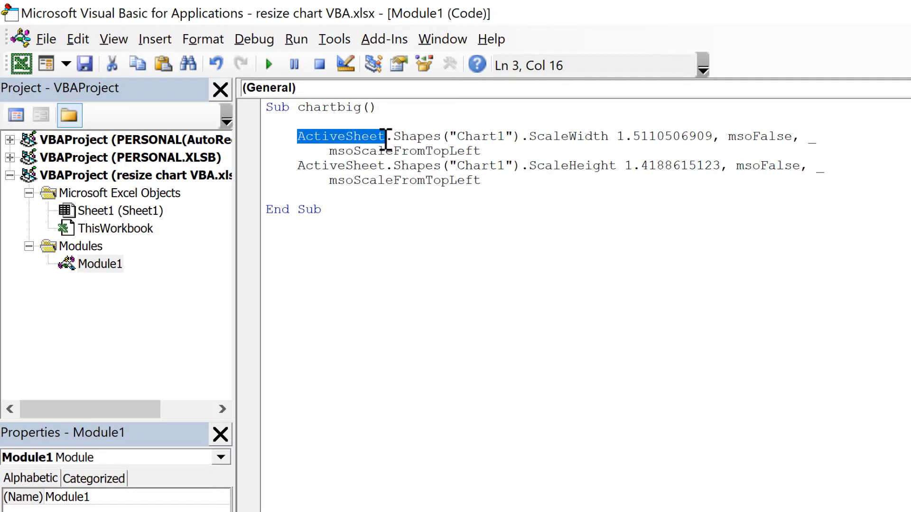
pyautogui.doubleClick(416, 137)
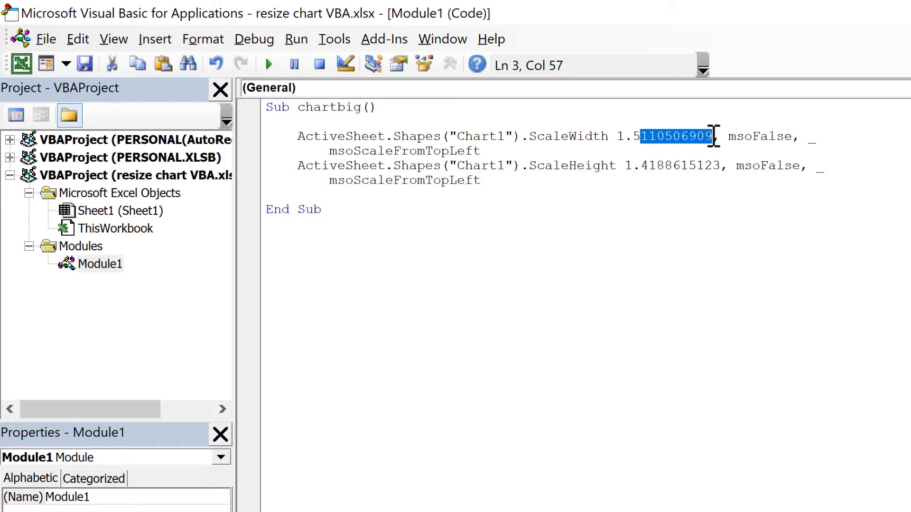
# - Round chartbig's factors to ScaleWidth 1.5 and ScaleHeight 1.4
pyautogui.press('Delete')
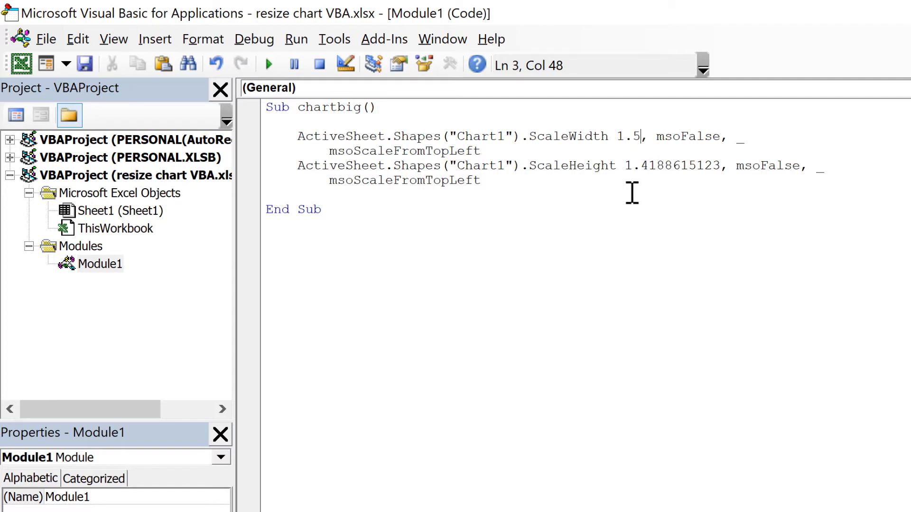
pyautogui.moveTo(514, 129)
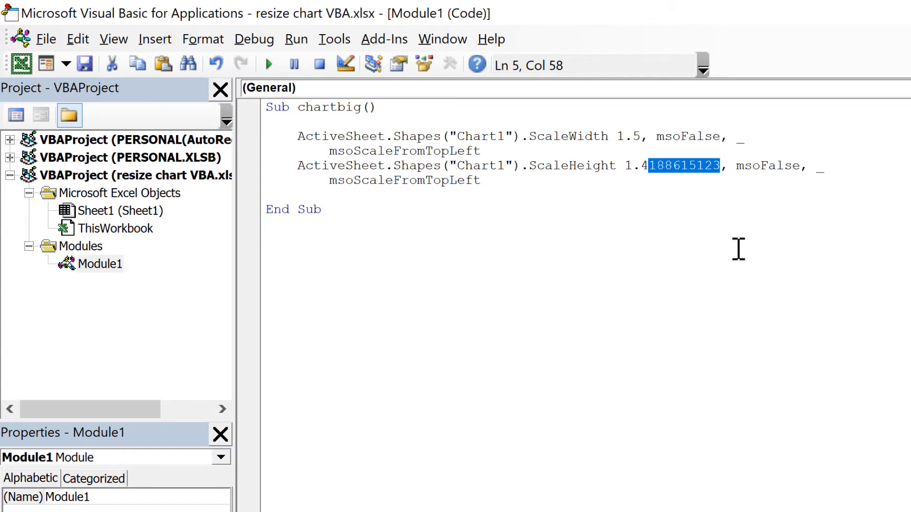
pyautogui.press('Delete')
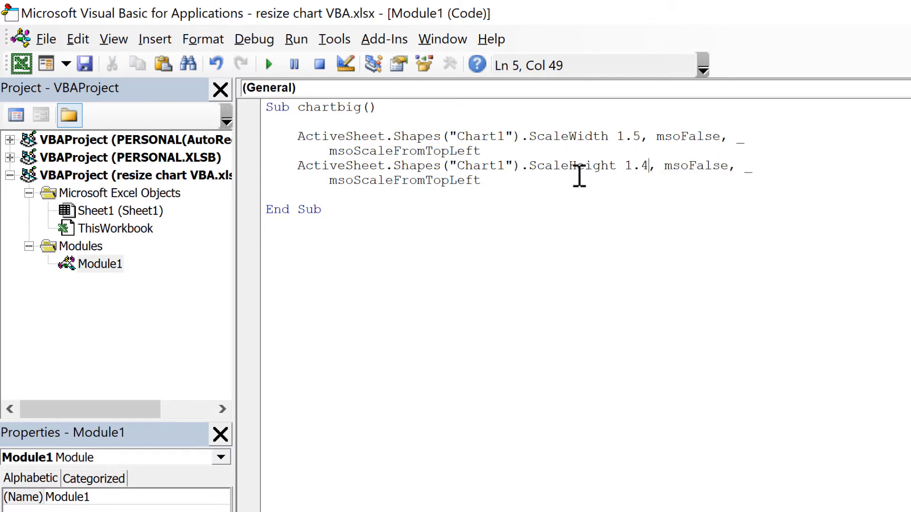
pyautogui.moveTo(626, 189)
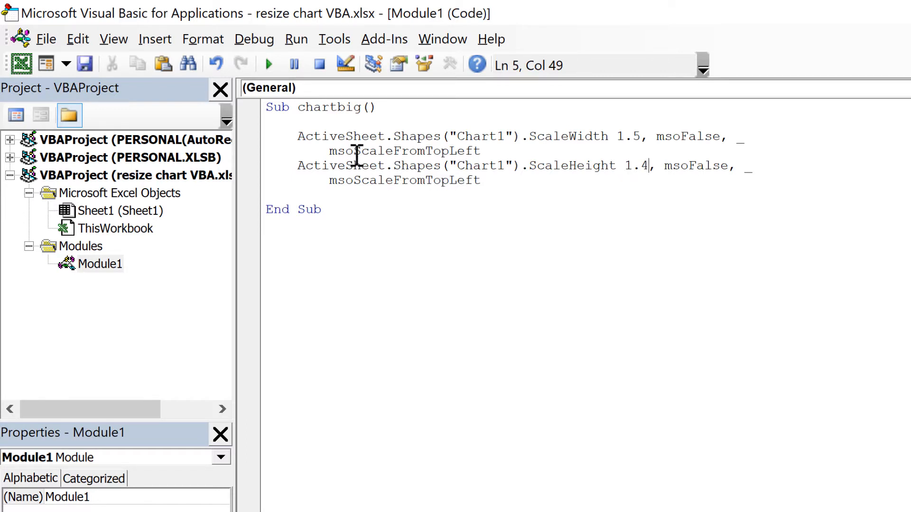
pyautogui.doubleClick(416, 151)
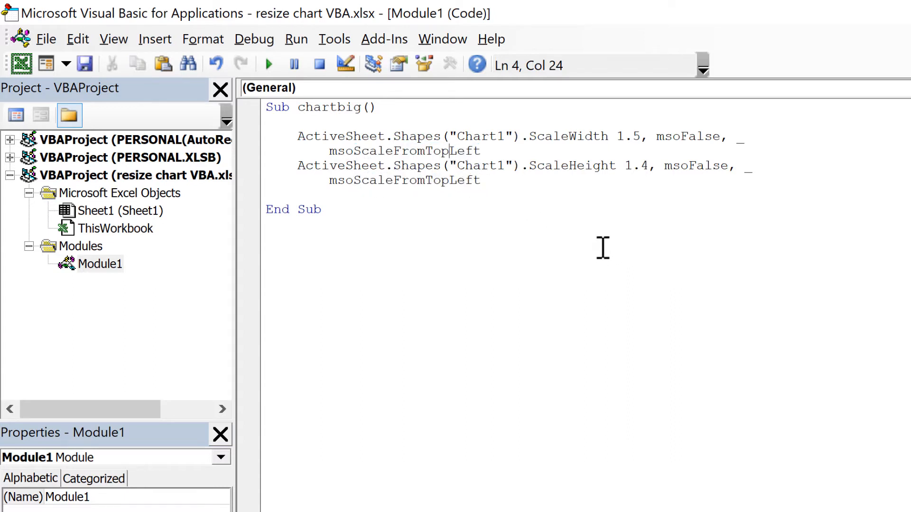
pyautogui.moveTo(601, 242)
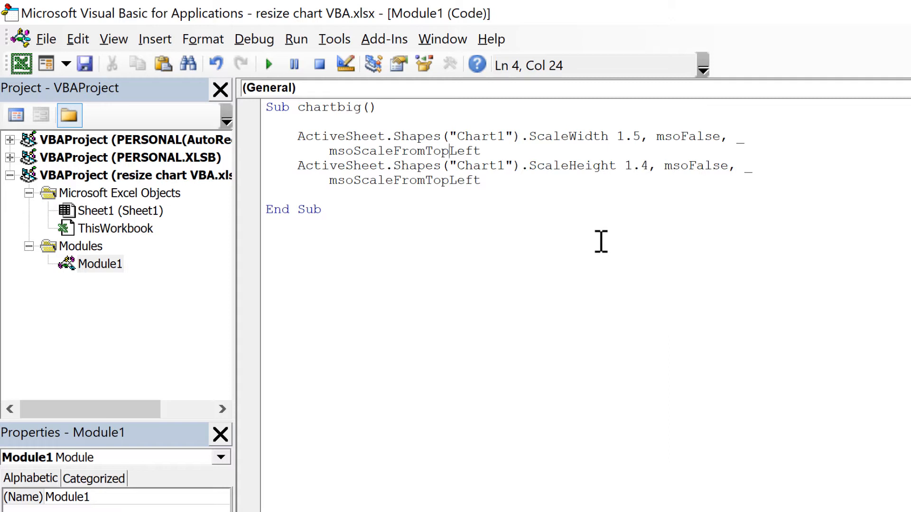
pyautogui.moveTo(599, 242)
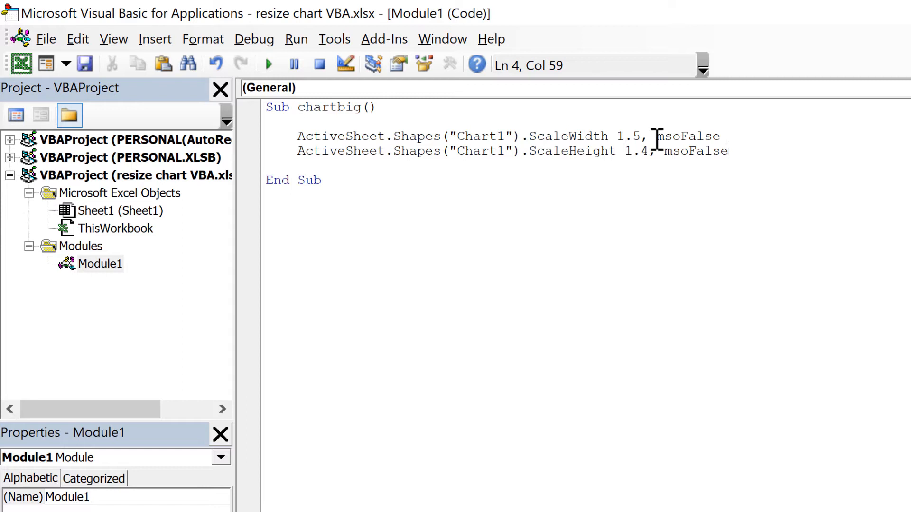
# - Remove msoScaleFromTopLeft from both scaling lines so each ends at msoFalse, then save
pyautogui.doubleClick(695, 150)
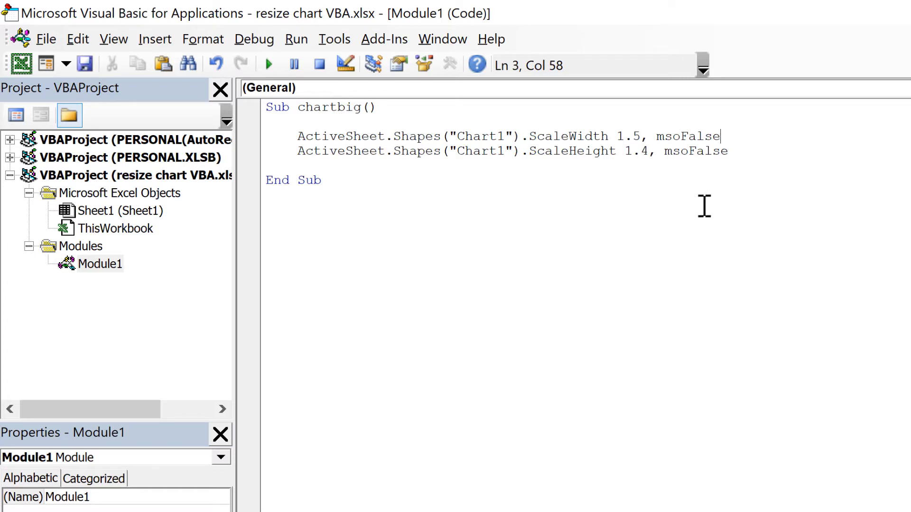
pyautogui.moveTo(717, 150)
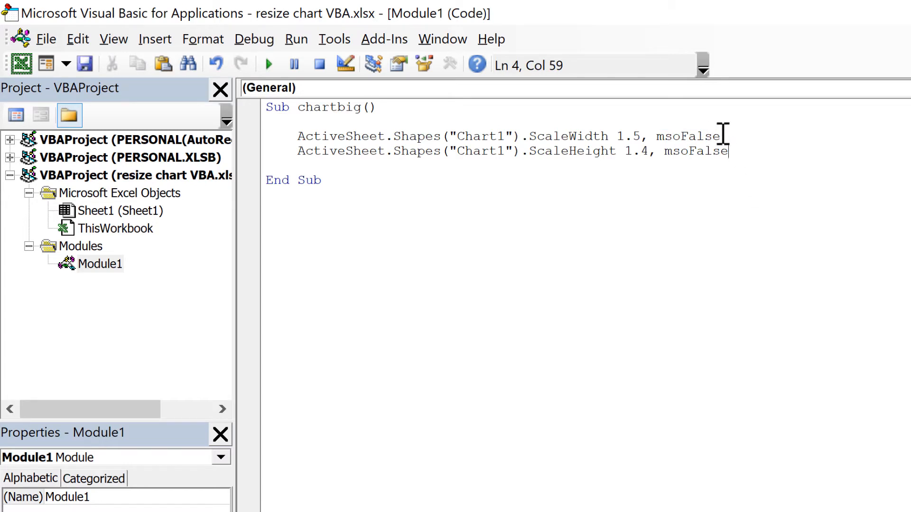
pyautogui.doubleClick(699, 136)
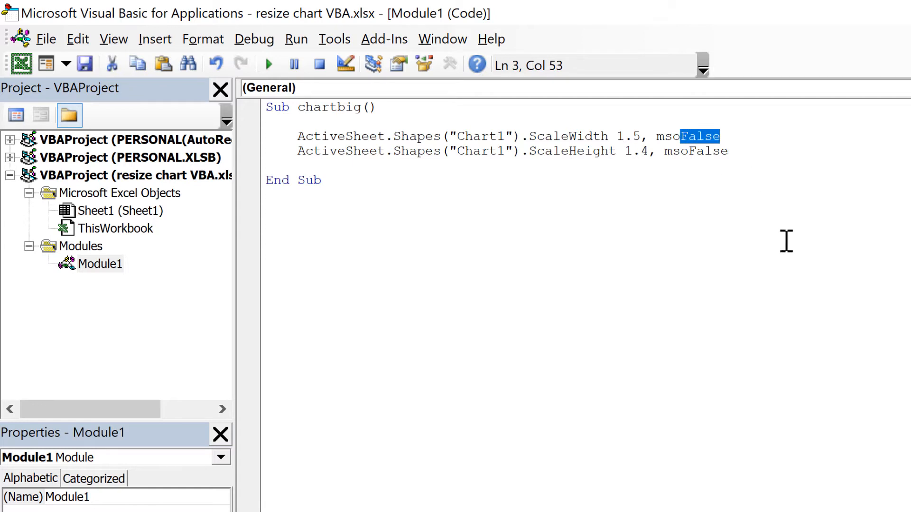
pyautogui.click(729, 151)
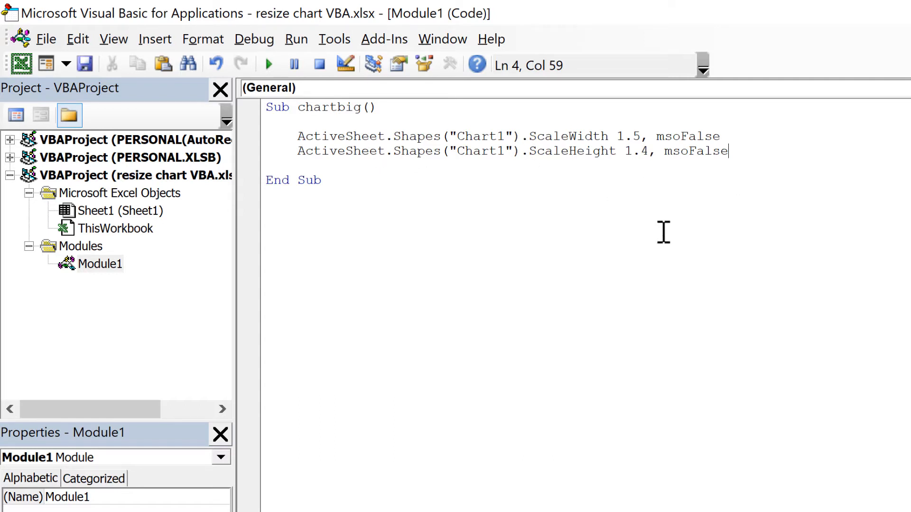
pyautogui.doubleClick(700, 136)
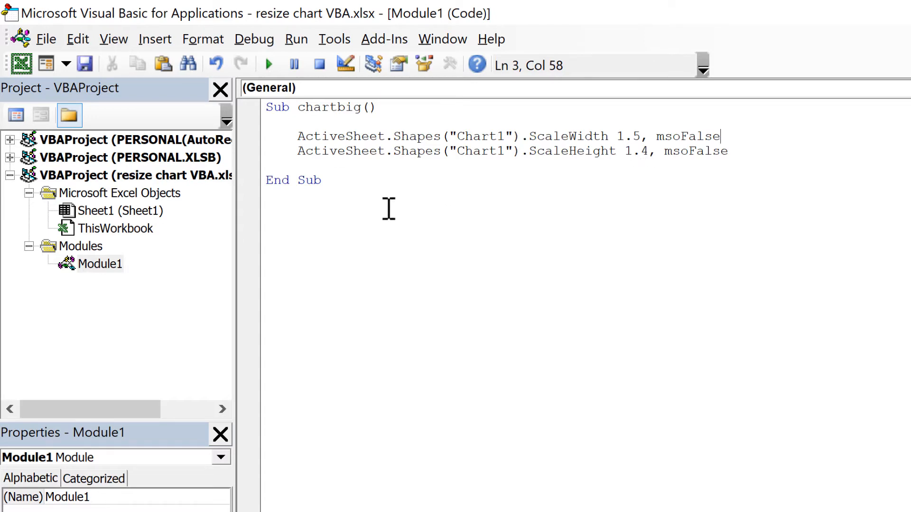
pyautogui.click(84, 64)
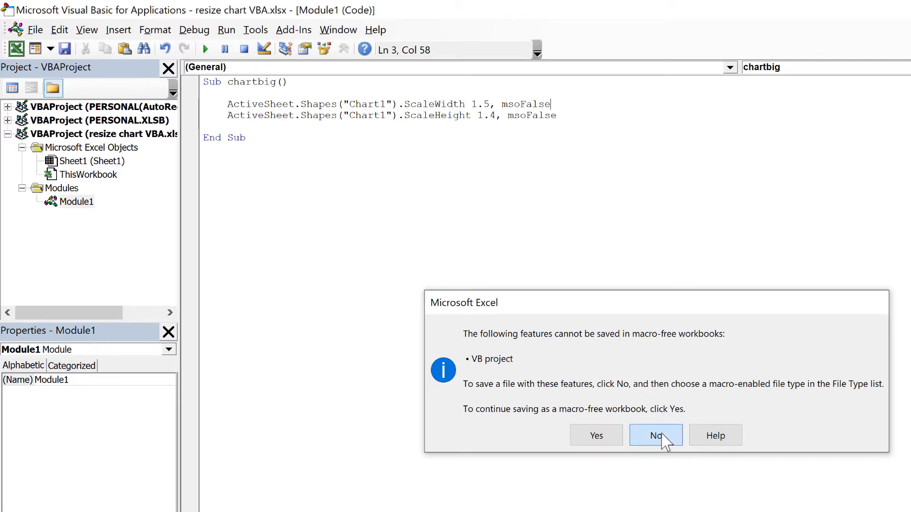
# - Save the workbook as the macro-enabled file resize chart VBA.xlsm
pyautogui.click(655, 436)
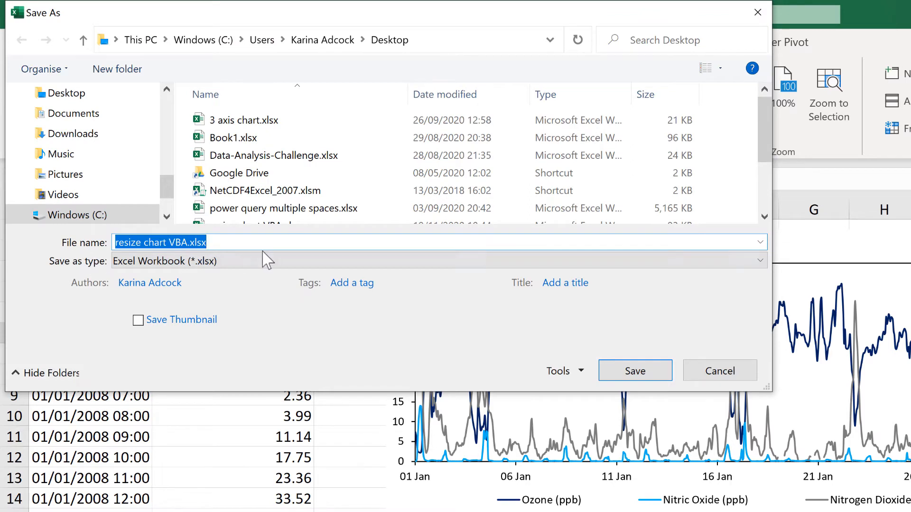
pyautogui.click(436, 260)
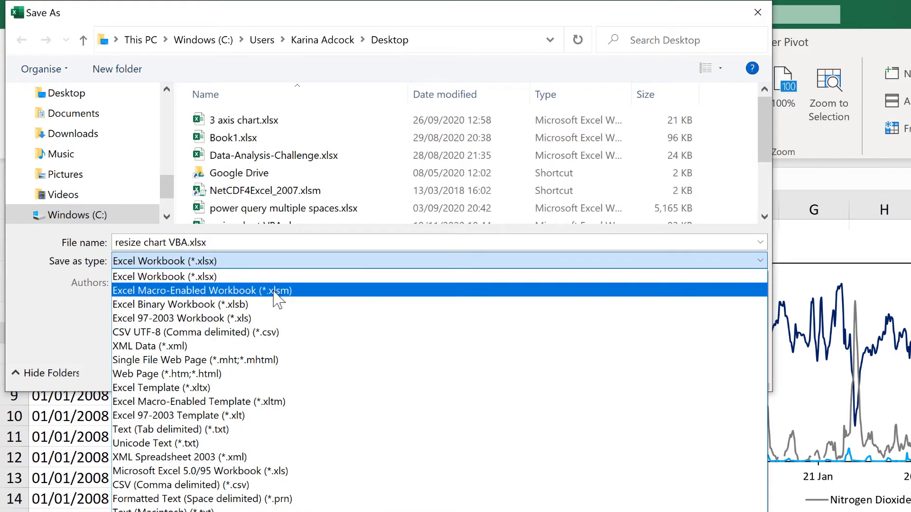
pyautogui.click(202, 290)
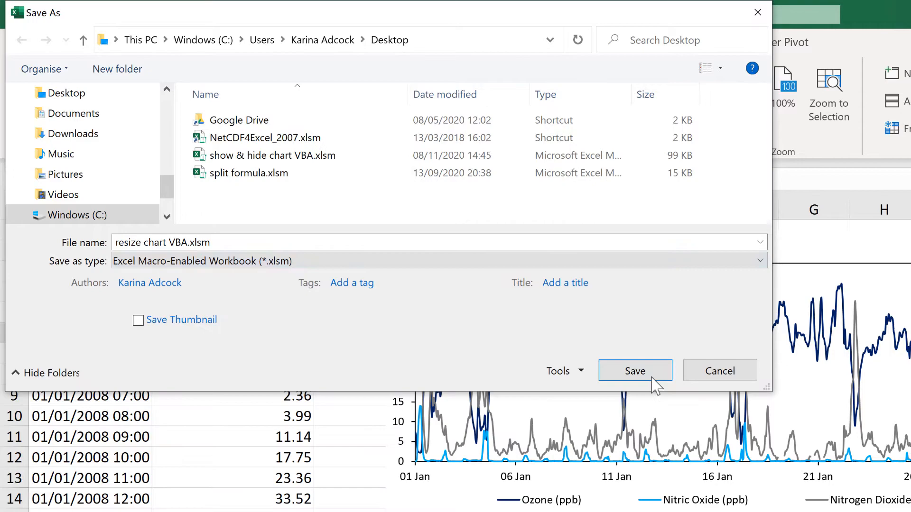
pyautogui.click(635, 371)
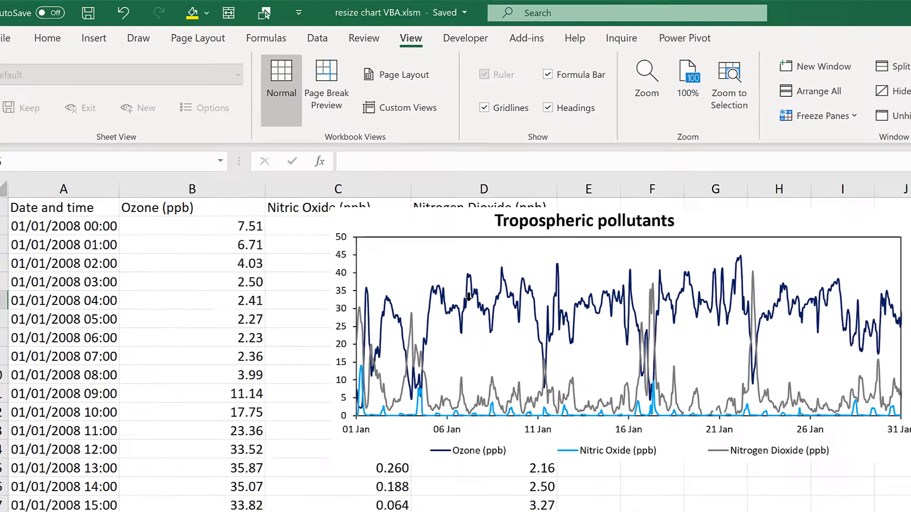
# - Run chartbig twice from the Macro dialog, enlarging the pollutants chart across the sheet
pyautogui.click(835, 72)
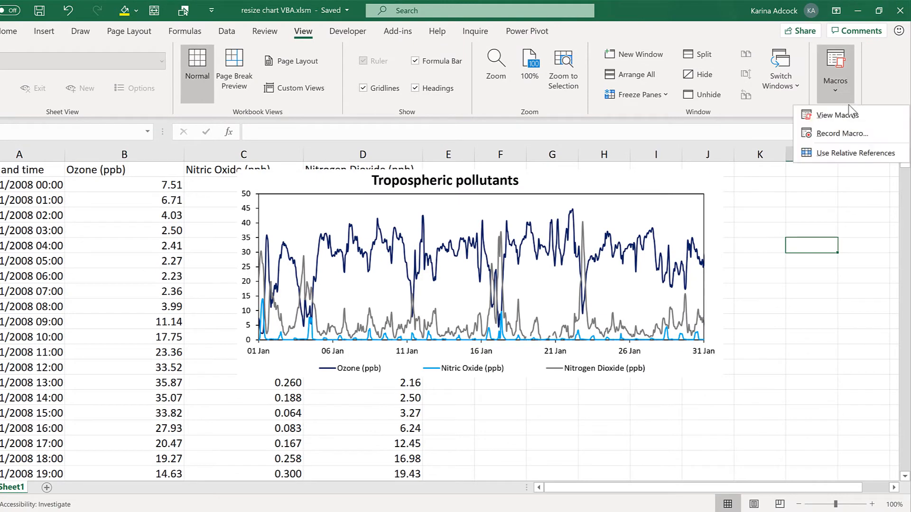
pyautogui.click(838, 114)
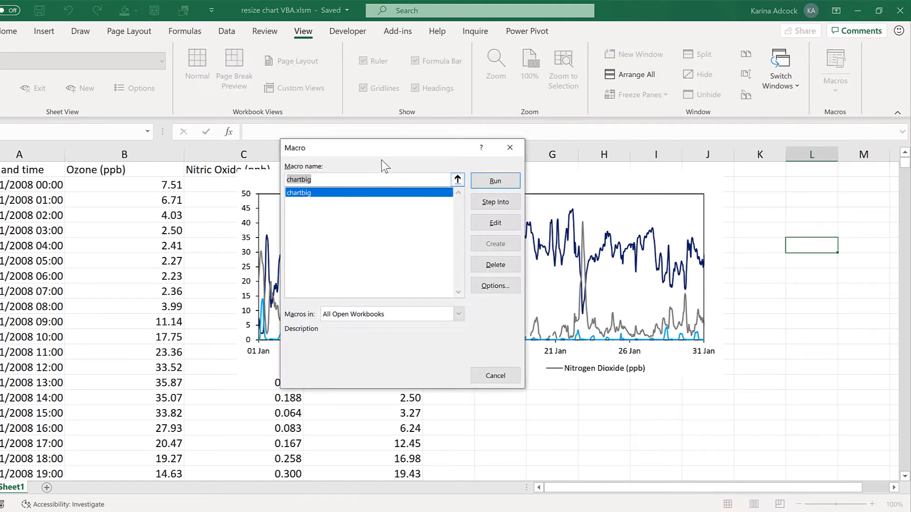
pyautogui.click(494, 180)
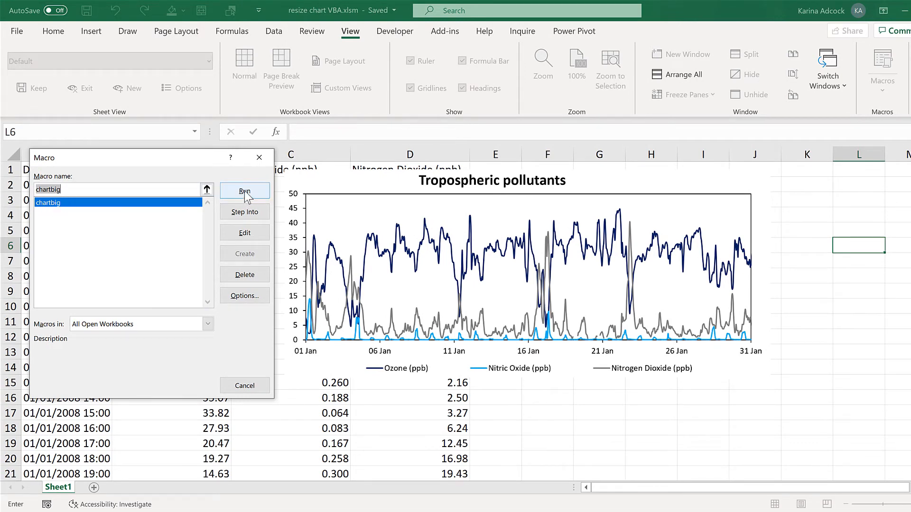
pyautogui.click(245, 191)
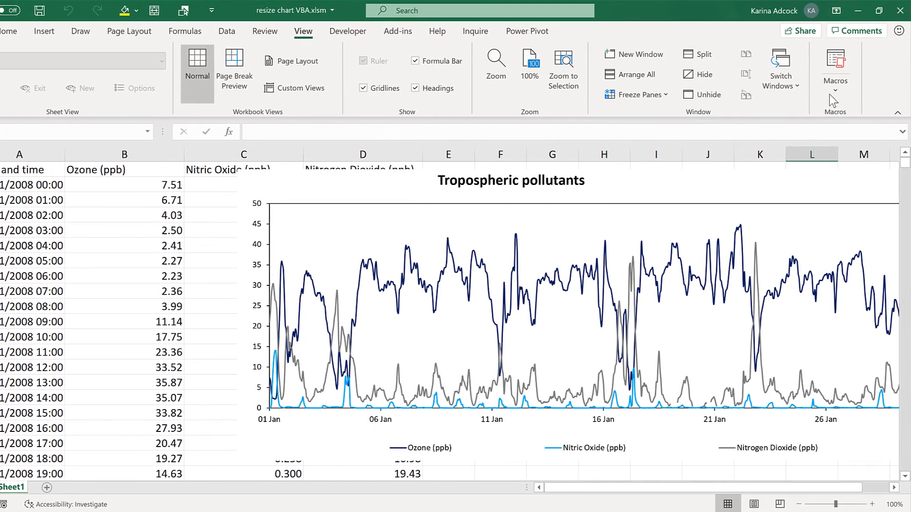
pyautogui.click(835, 70)
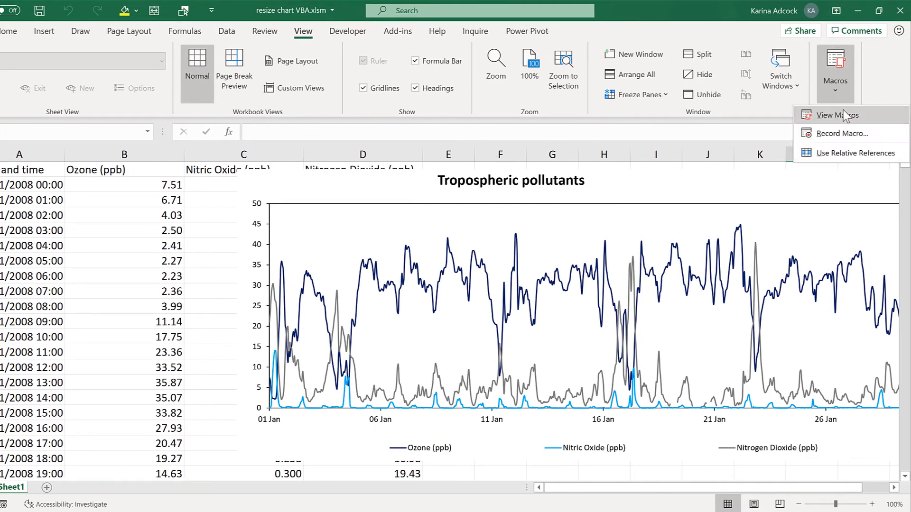
pyautogui.click(836, 114)
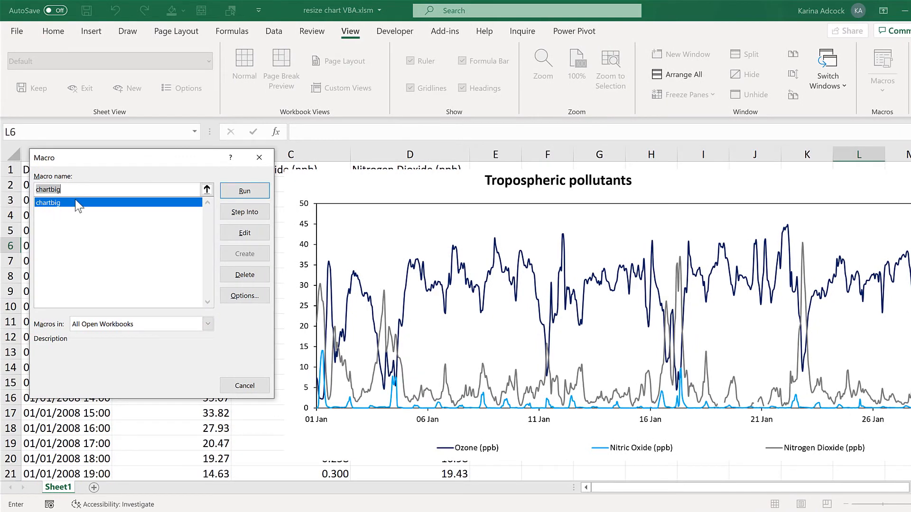
pyautogui.click(244, 191)
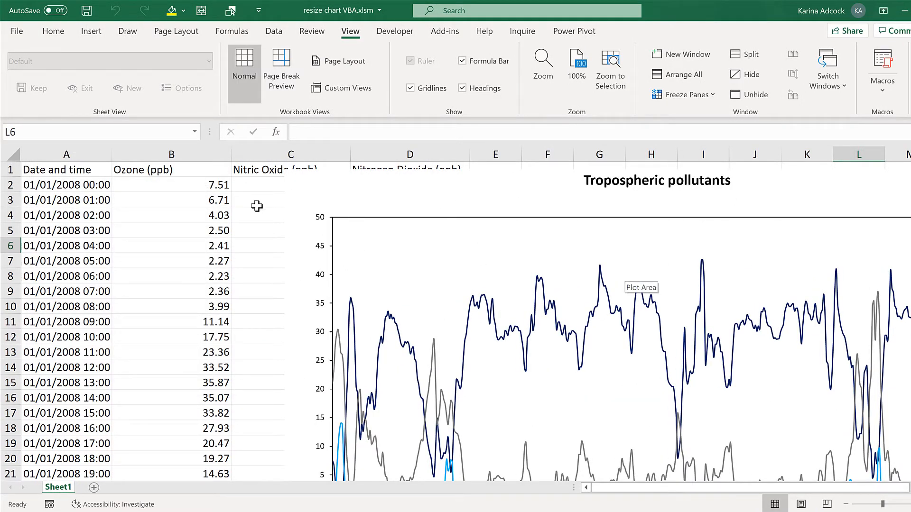
pyautogui.click(256, 199)
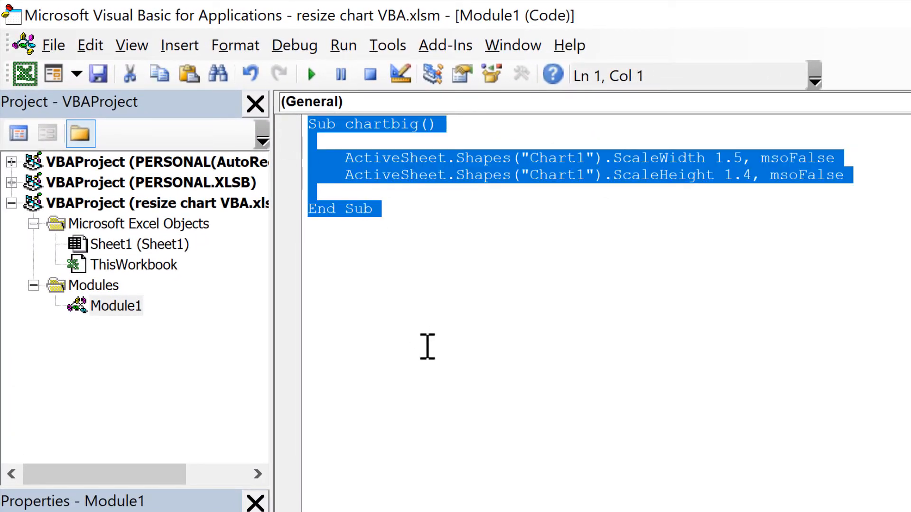
# - Duplicate chartbig below as chartsmall and change its ScaleWidth to 10/15
pyautogui.press('ctrl+c')
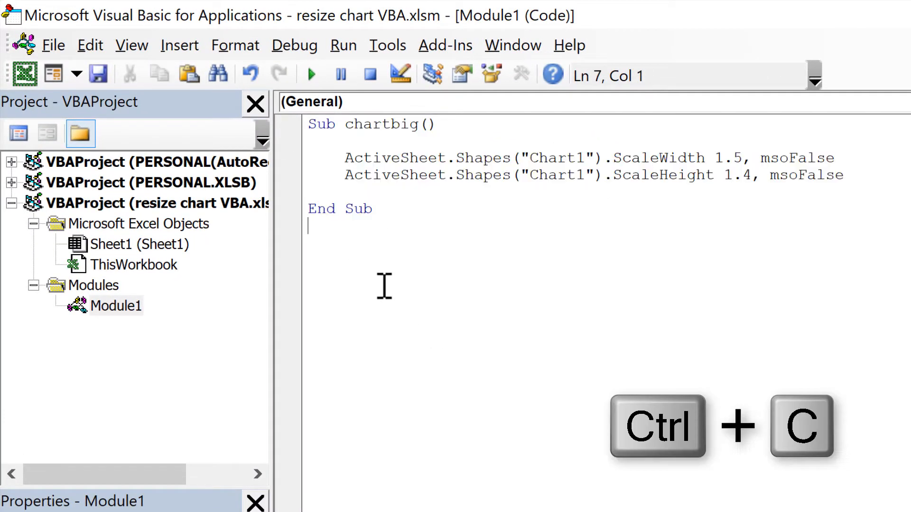
pyautogui.press('ctrl+v')
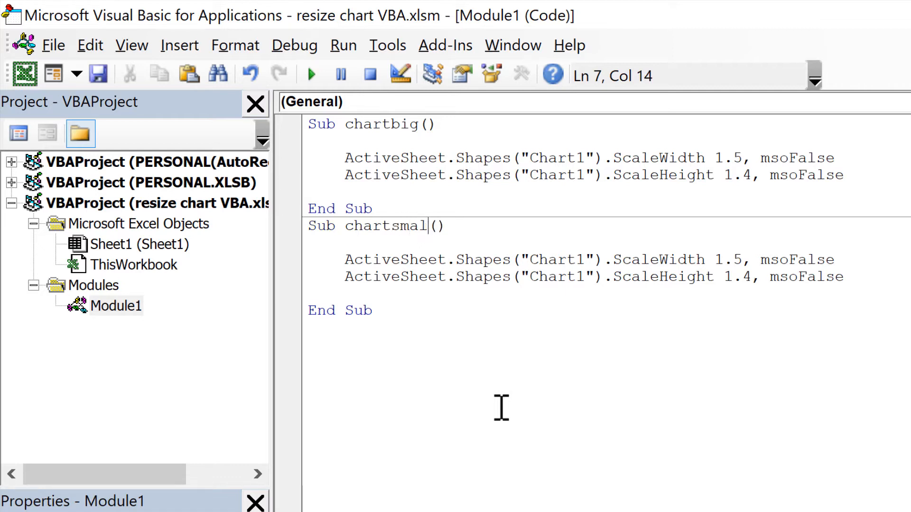
pyautogui.write('l')
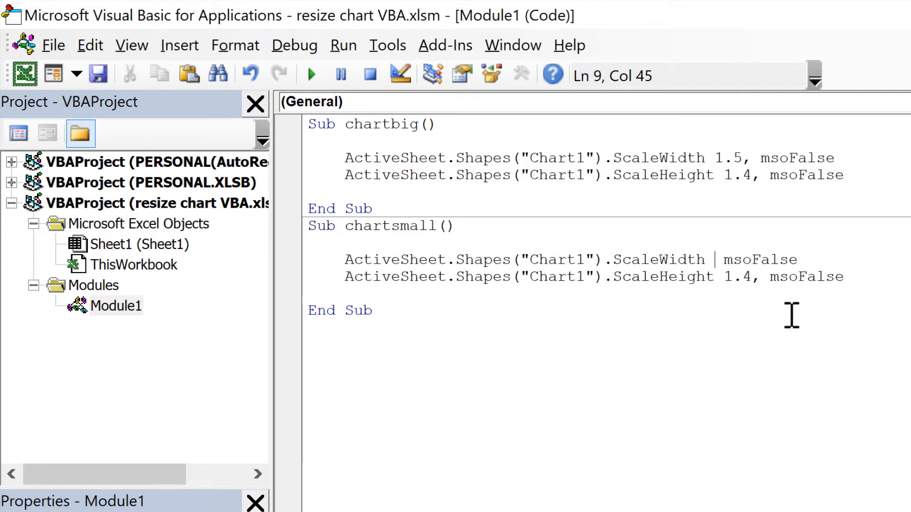
pyautogui.write('10')
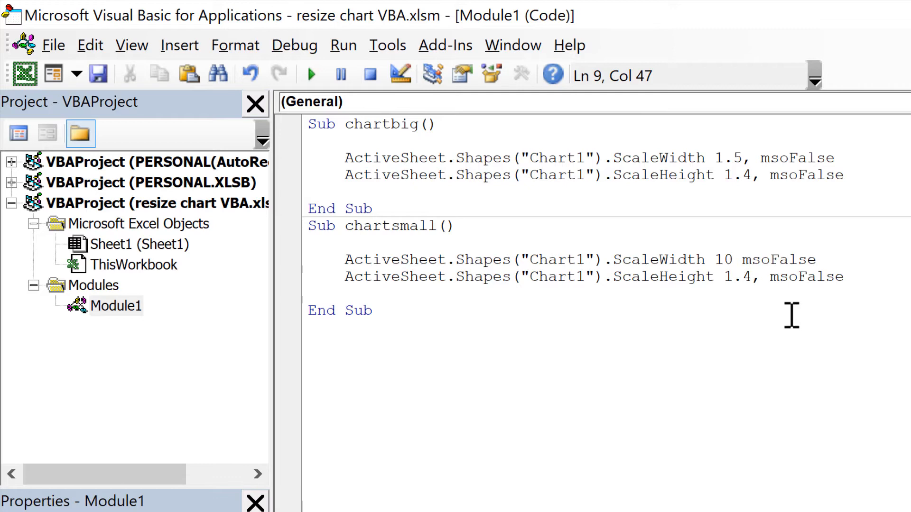
pyautogui.write('/15,')
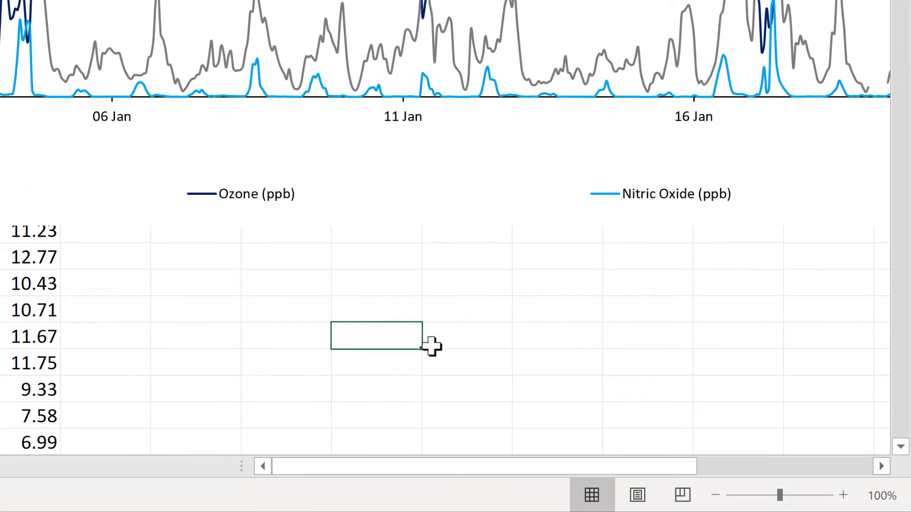
# - Enter =10/15 in a spare cell to confirm it gives 0.666667
pyautogui.write('=10/15')
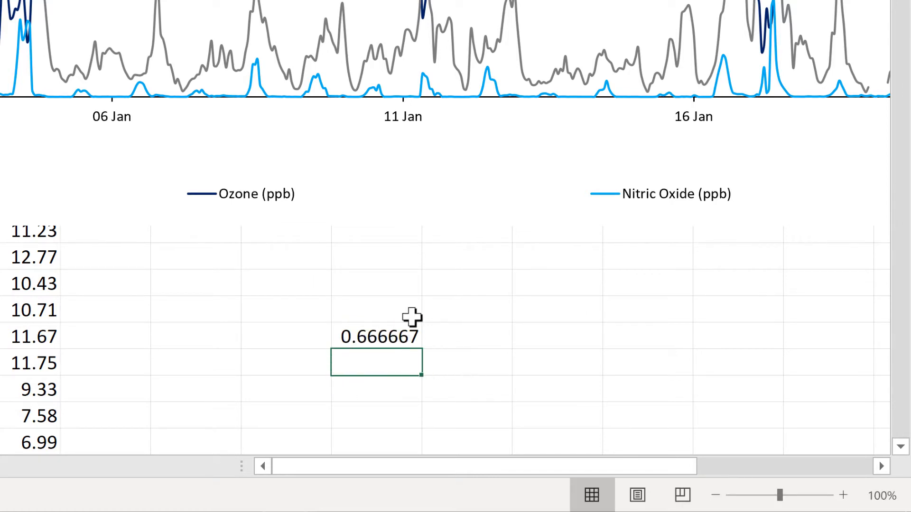
pyautogui.moveTo(427, 357)
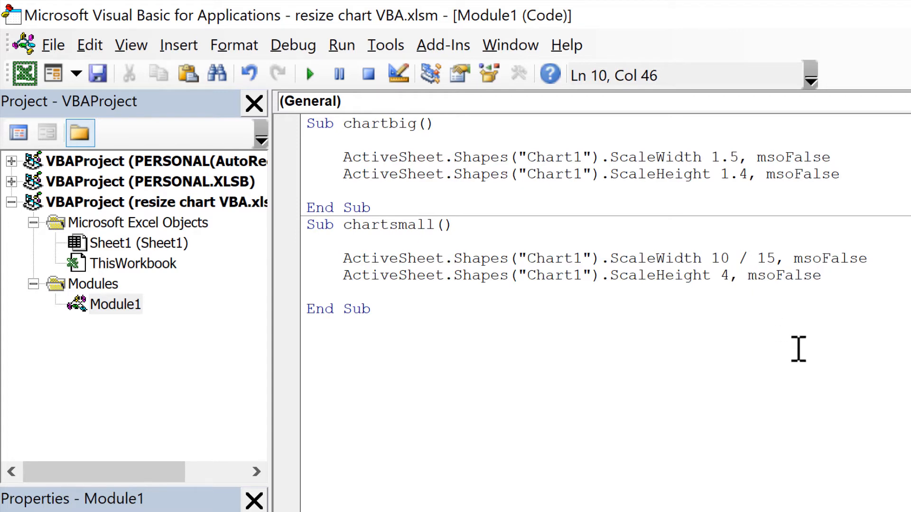
# - Set chartsmall's ScaleHeight to 10 / 14, keeping chartbig's height at 1.4
pyautogui.write('10/1')
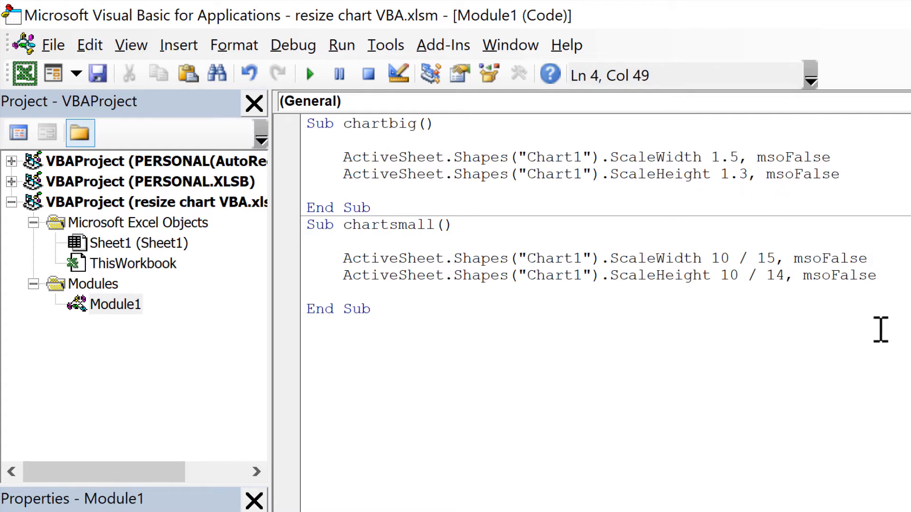
pyautogui.click(790, 275)
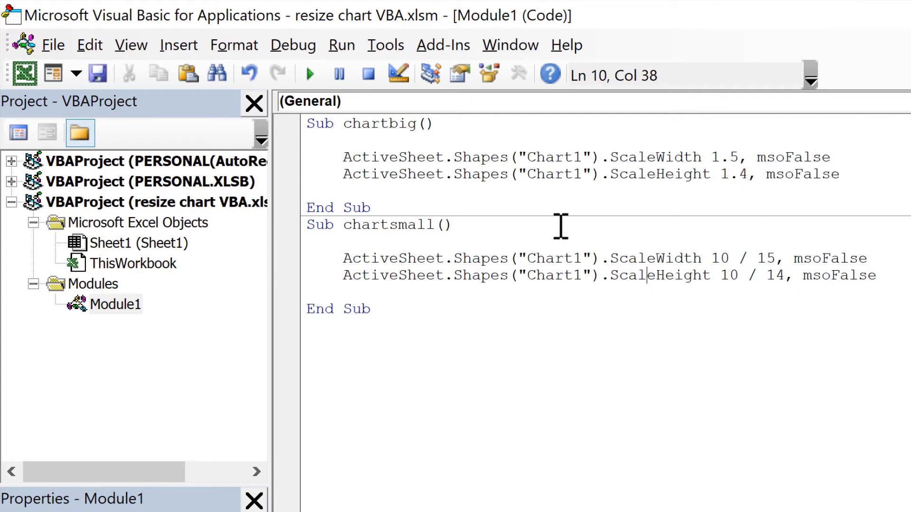
pyautogui.moveTo(833, 486)
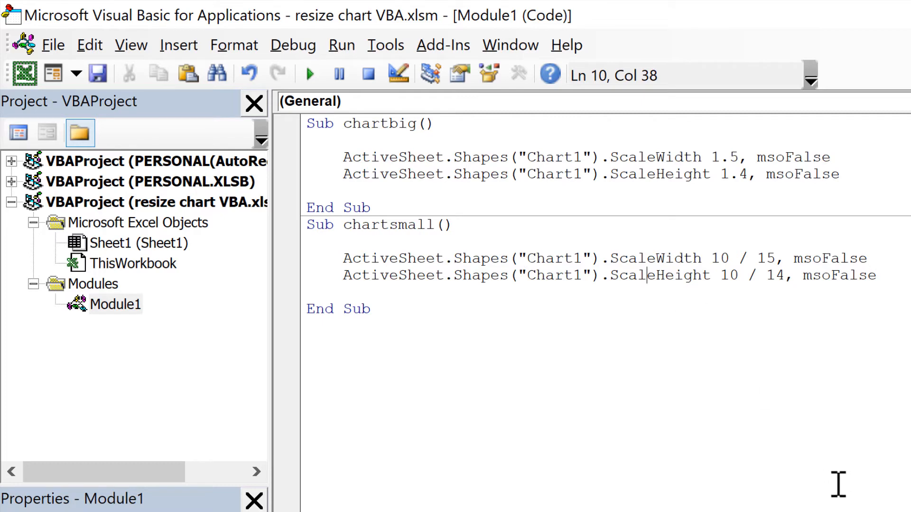
pyautogui.moveTo(846, 485)
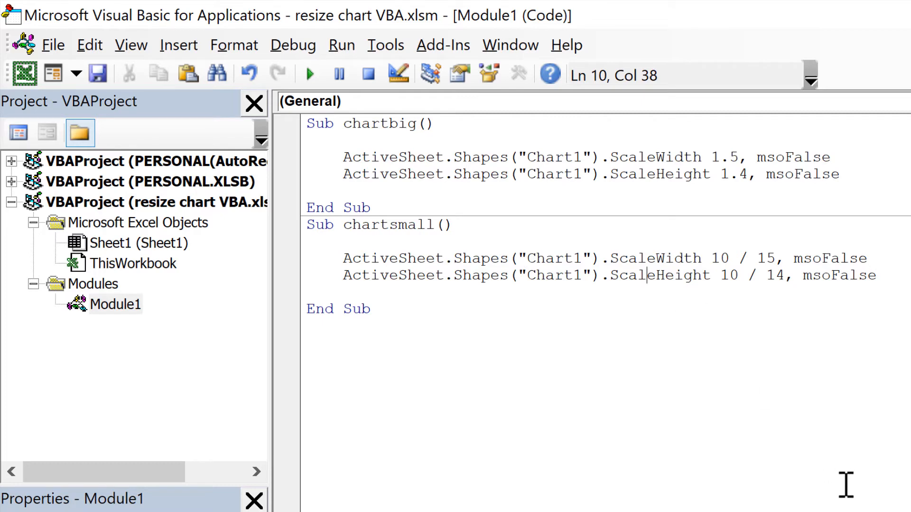
pyautogui.moveTo(739, 395)
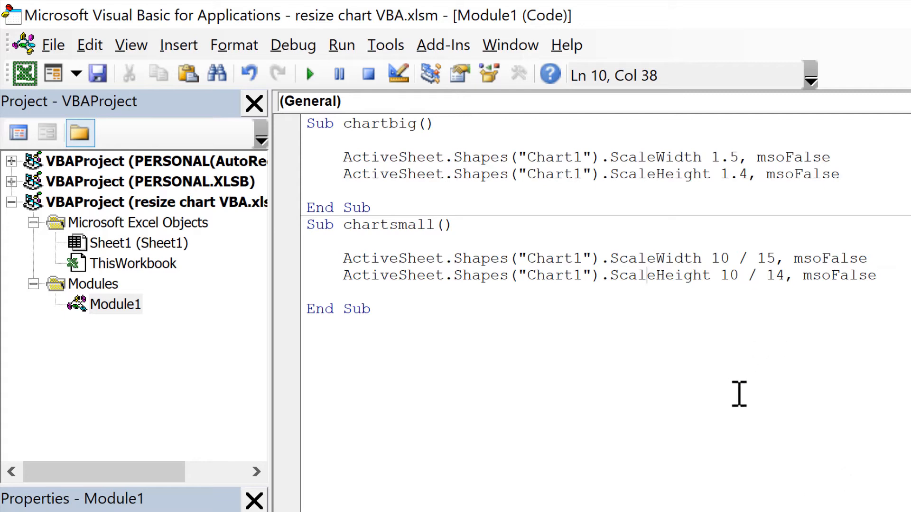
pyautogui.moveTo(768, 383)
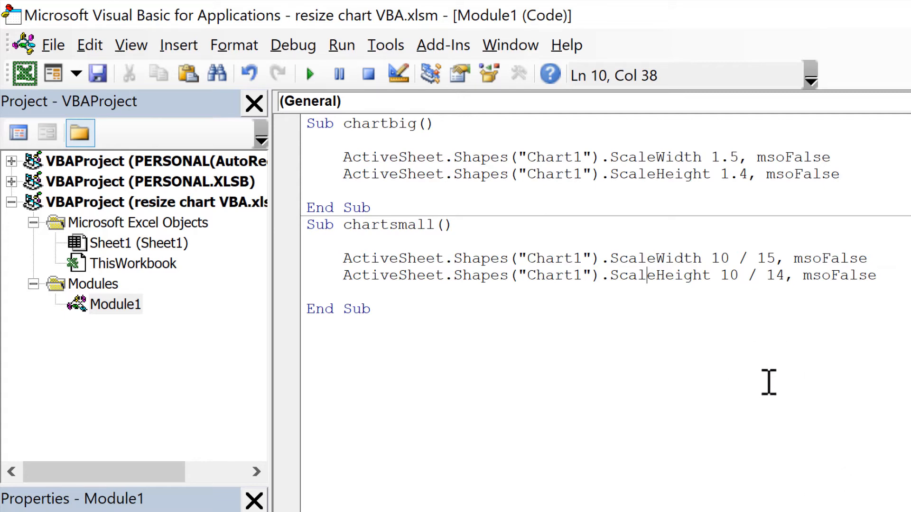
pyautogui.moveTo(784, 408)
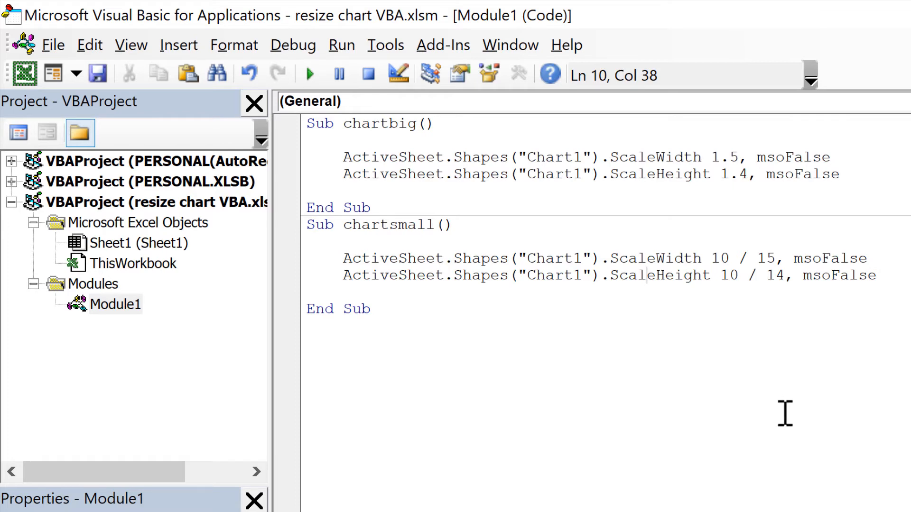
pyautogui.moveTo(780, 420)
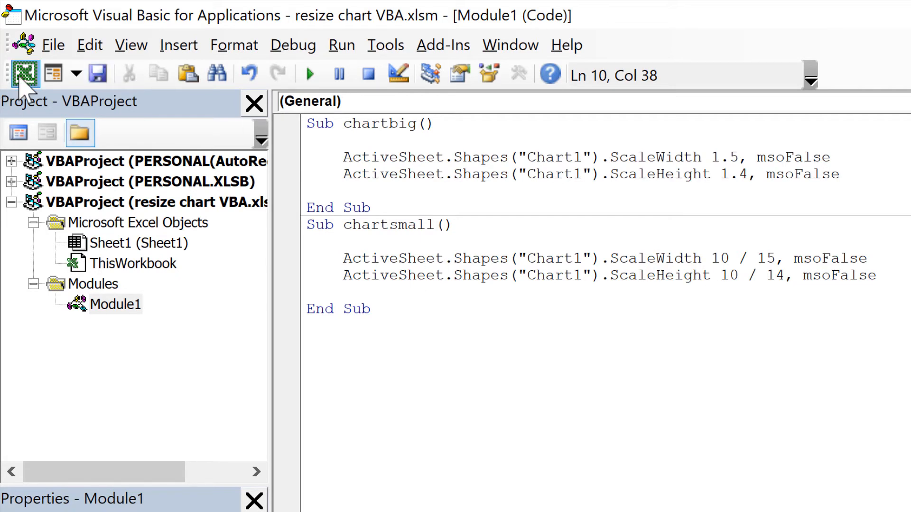
# - Run the chartsmall macro twice to shrink the Tropospheric pollutants chart to compact size
pyautogui.click(24, 74)
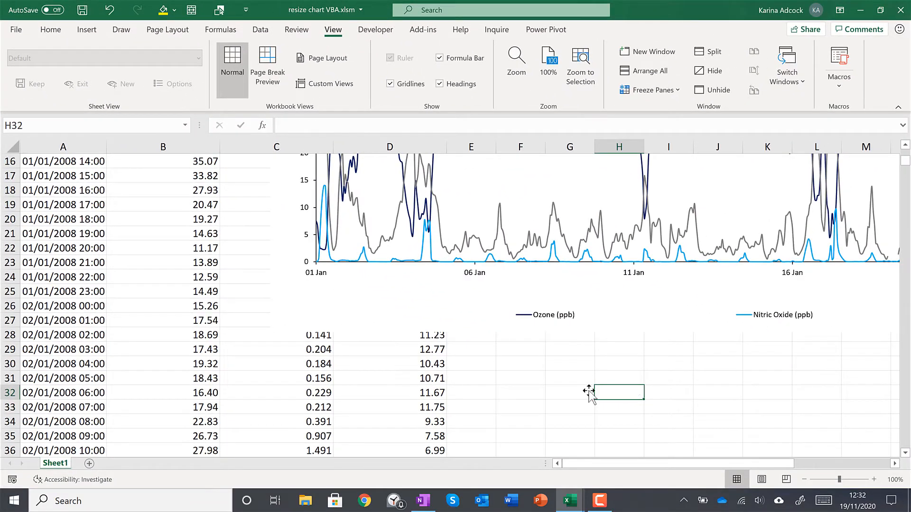
pyautogui.click(839, 90)
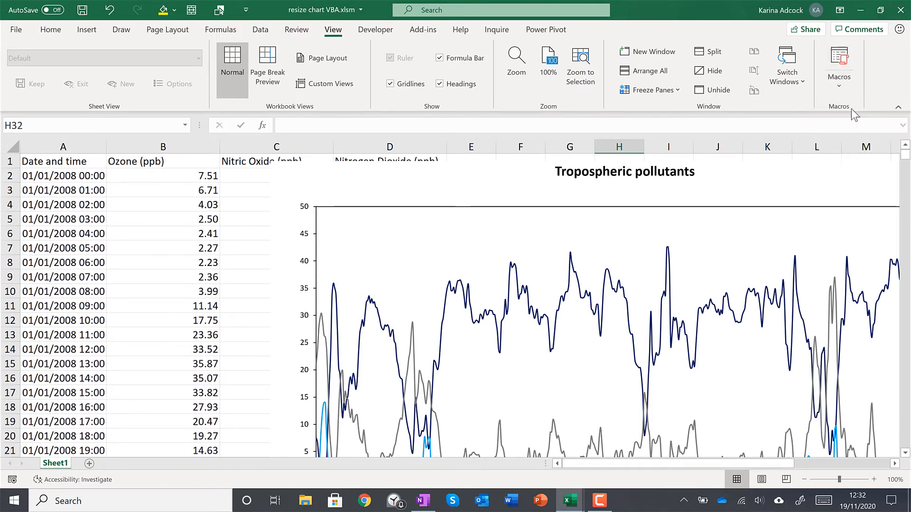
pyautogui.click(838, 66)
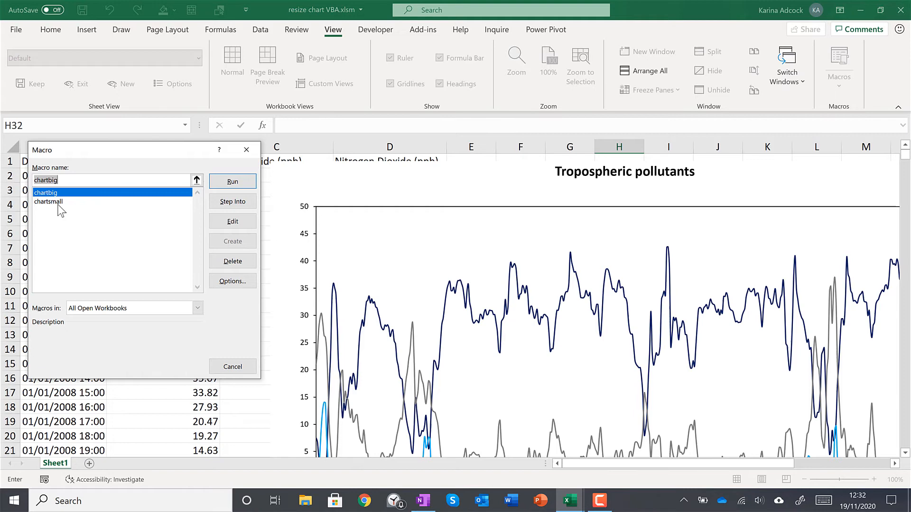
pyautogui.click(49, 202)
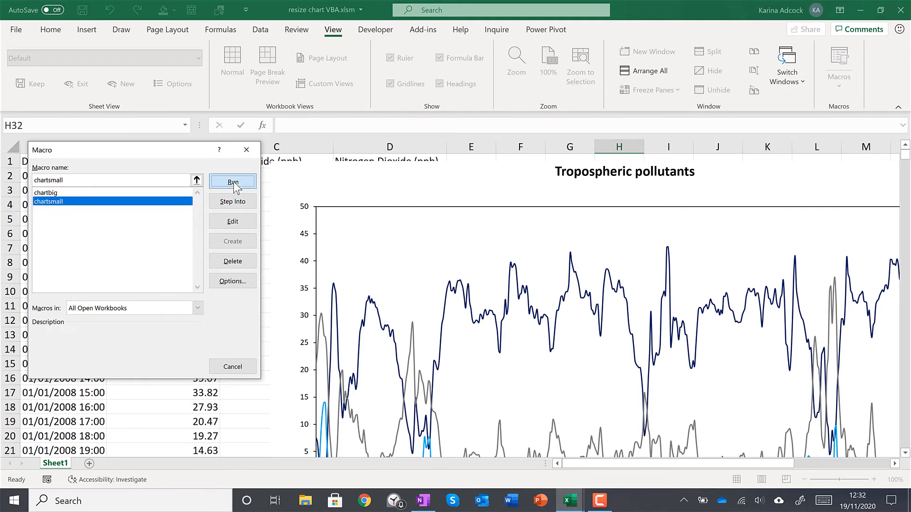
pyautogui.click(232, 181)
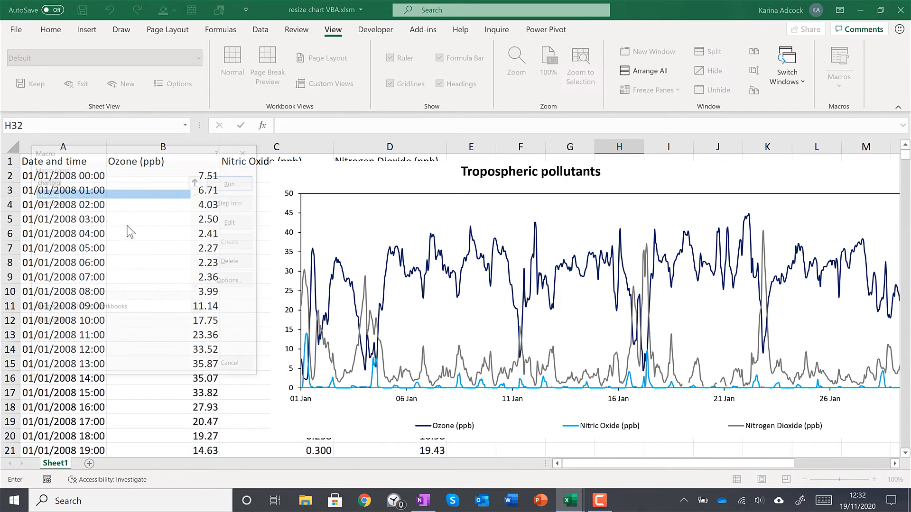
pyautogui.click(51, 201)
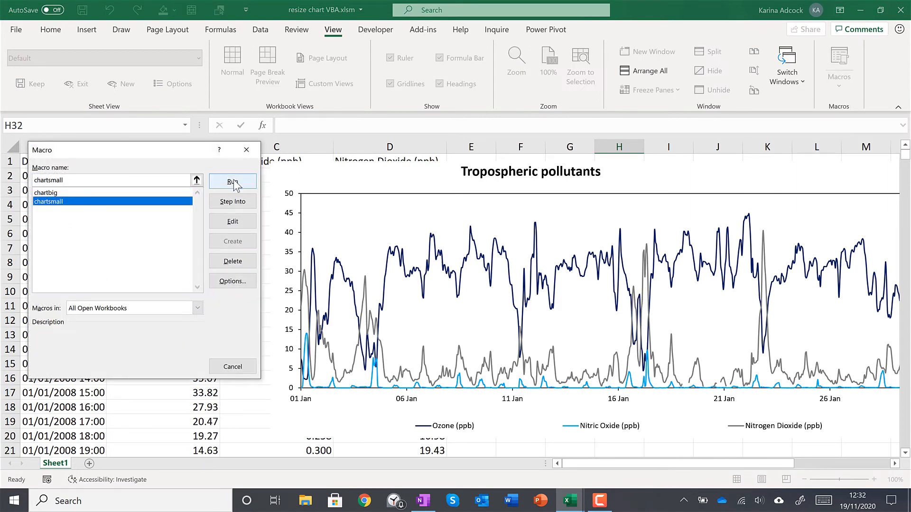
pyautogui.click(232, 181)
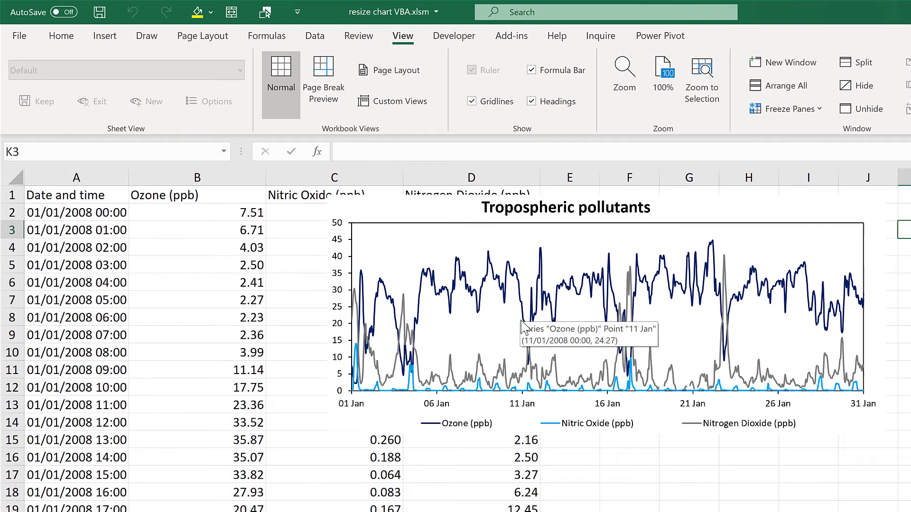
pyautogui.moveTo(105, 36)
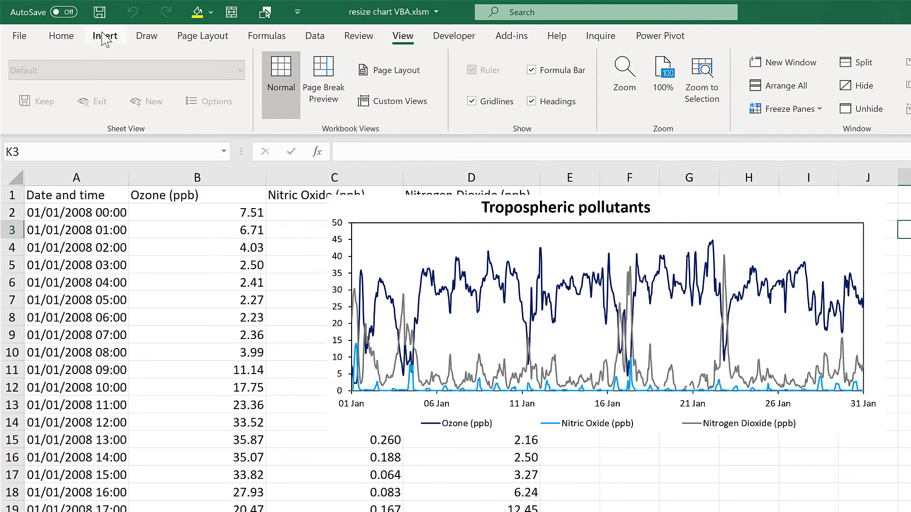
# - Draw a small oval circle at the chart's top-left corner
pyautogui.click(104, 36)
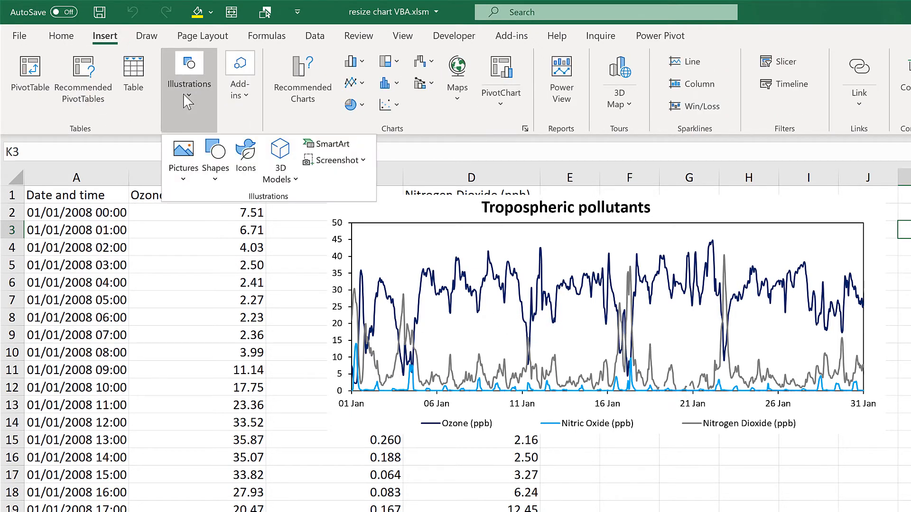
pyautogui.click(215, 160)
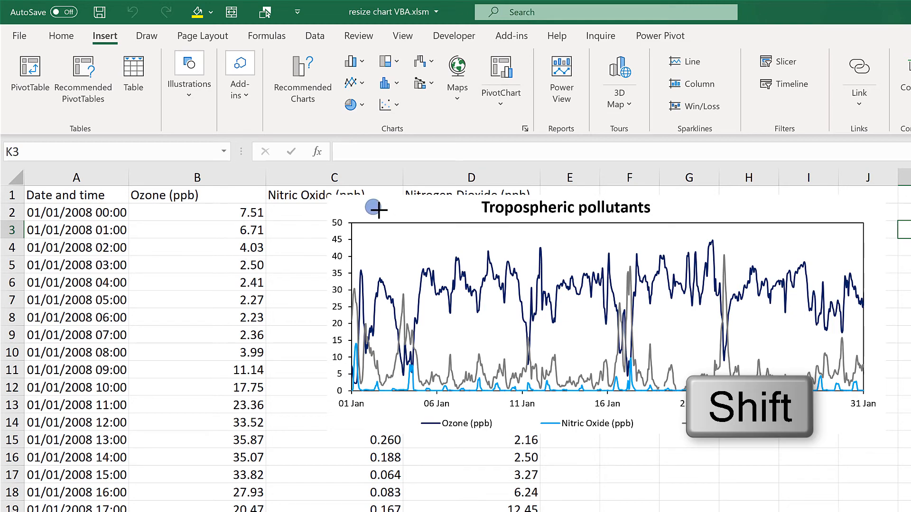
pyautogui.click(372, 208)
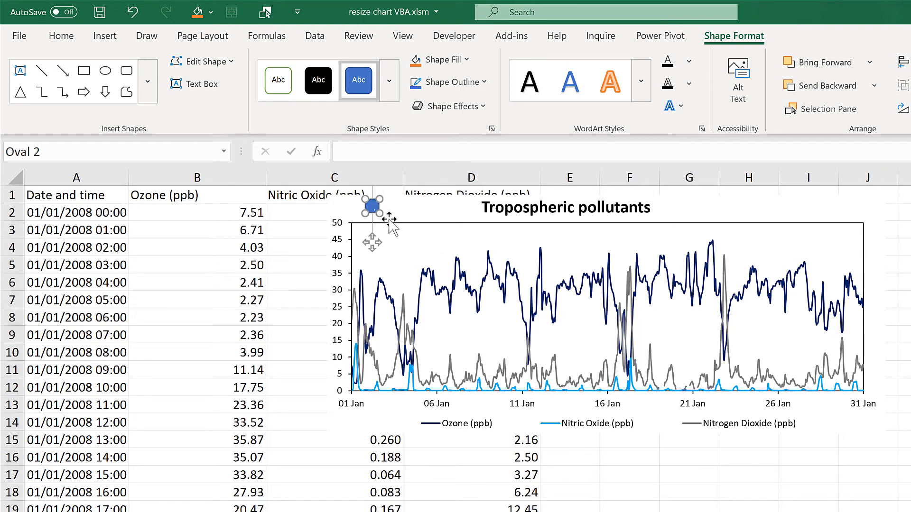
# - Set the plus sign's font colour and the circle's outline
pyautogui.click(61, 35)
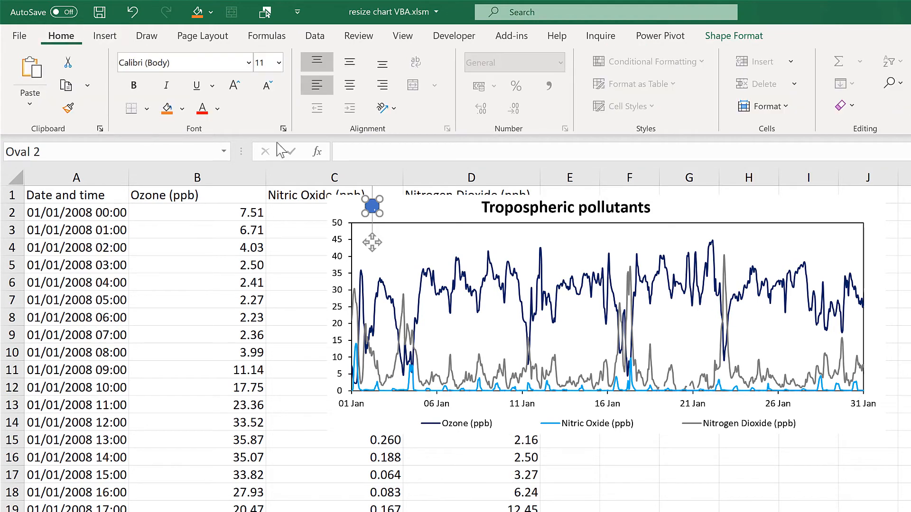
pyautogui.click(218, 109)
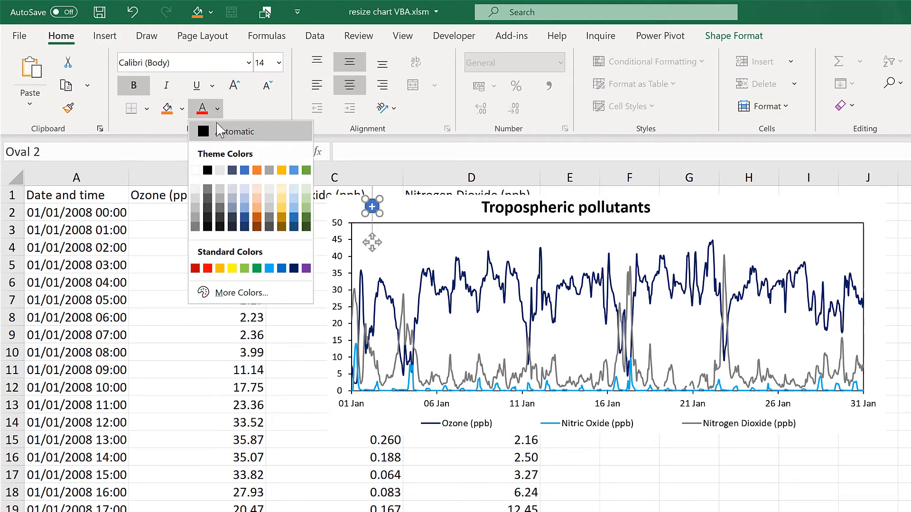
pyautogui.click(733, 35)
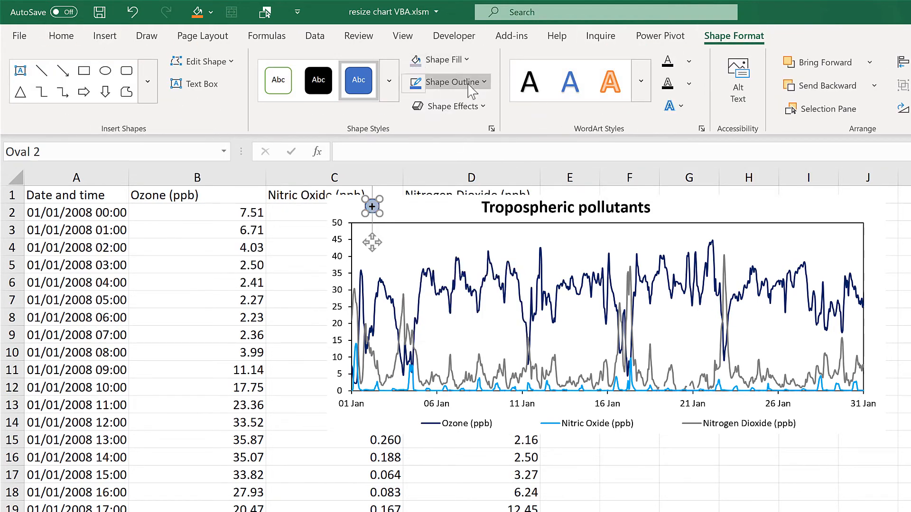
pyautogui.click(569, 492)
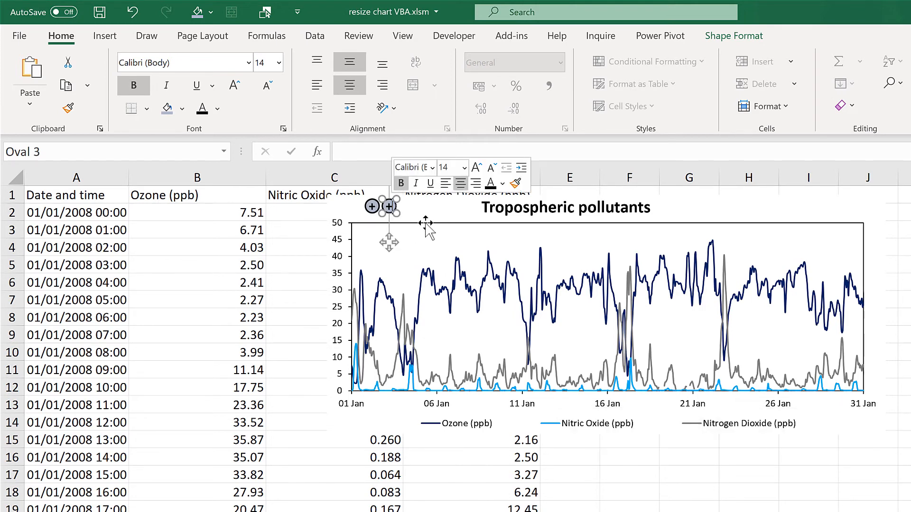
pyautogui.moveTo(427, 226)
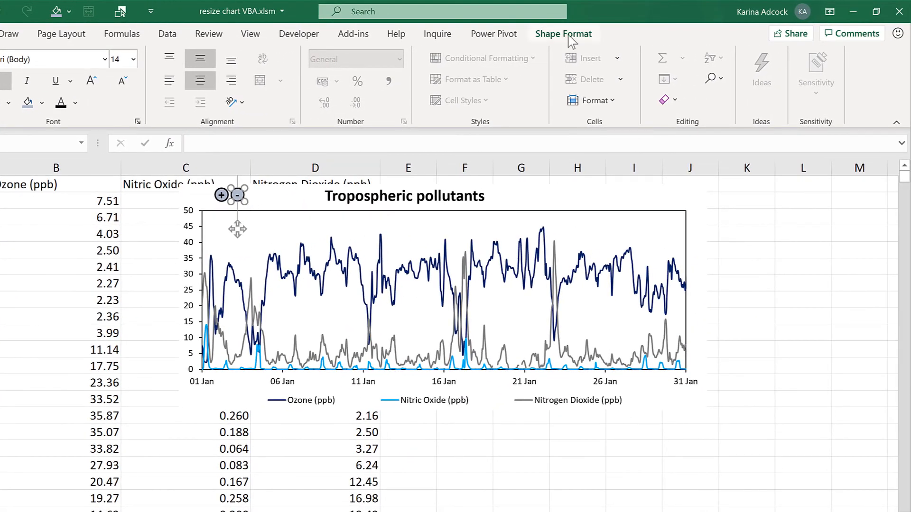
pyautogui.click(91, 81)
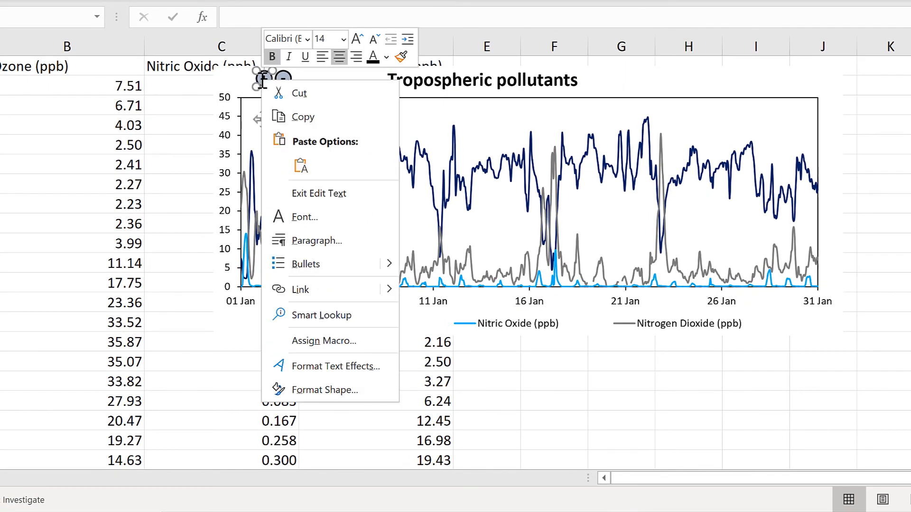
# - Assign the chartbig macro to the plus circle
pyautogui.click(324, 341)
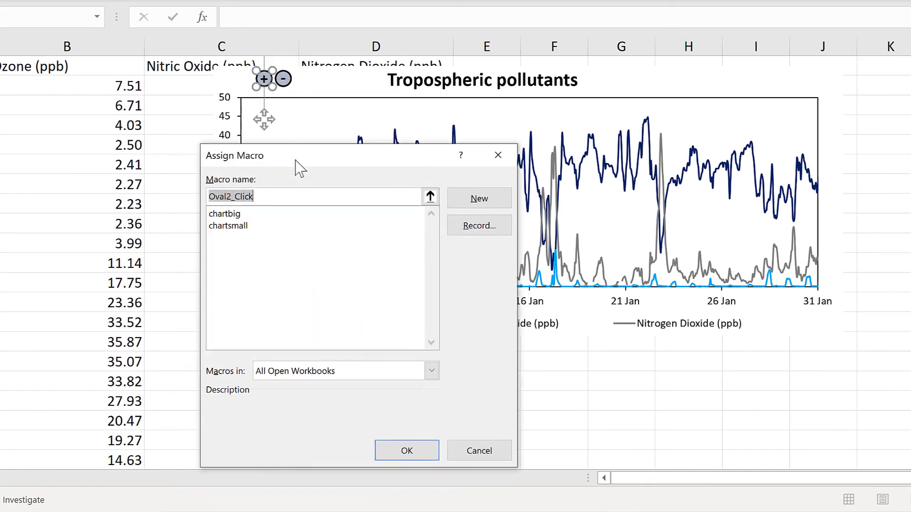
pyautogui.click(225, 212)
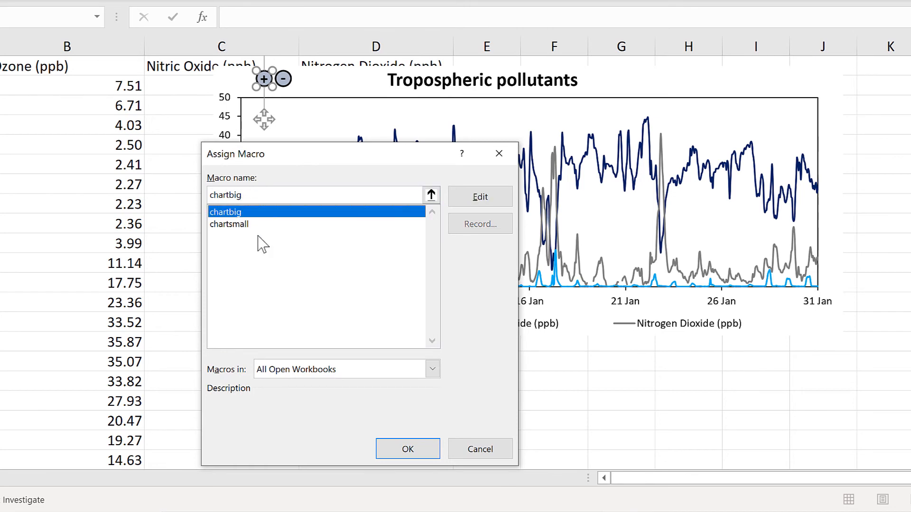
pyautogui.click(407, 449)
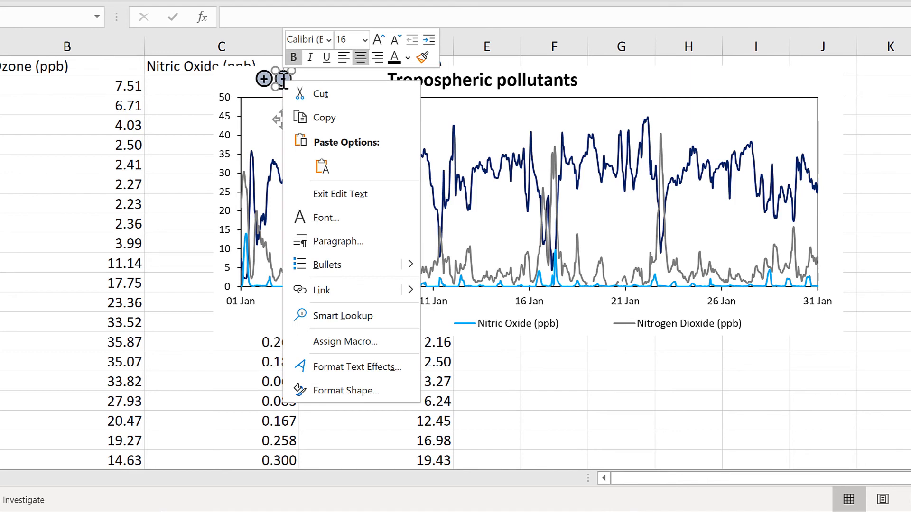
# - Assign the chartsmall macro to the minus circle
pyautogui.click(345, 341)
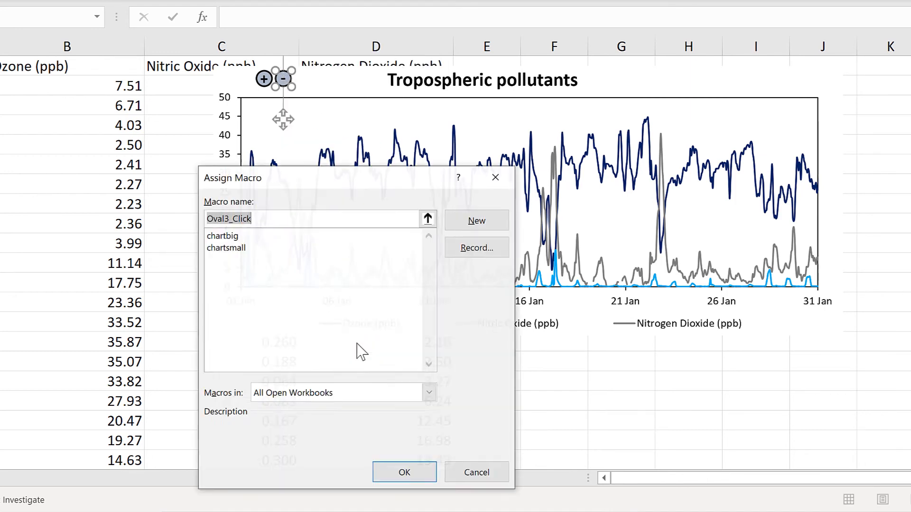
pyautogui.click(226, 248)
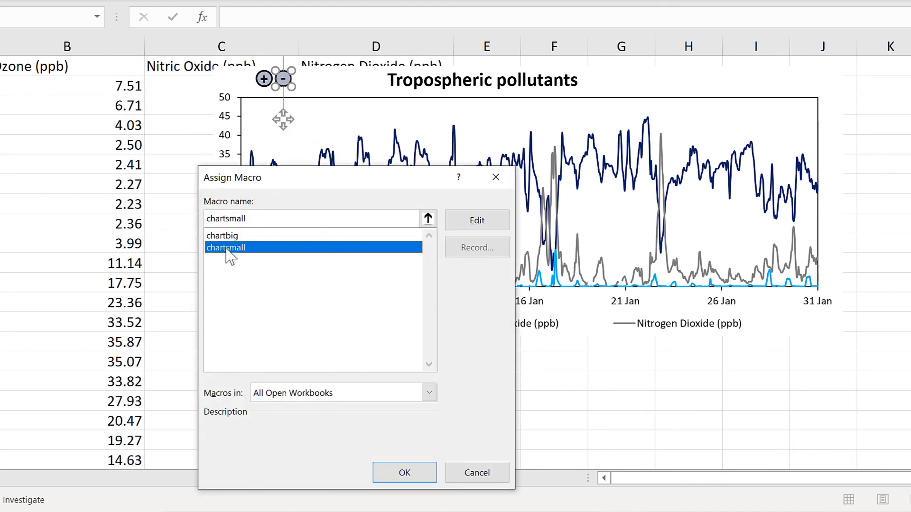
pyautogui.moveTo(404, 472)
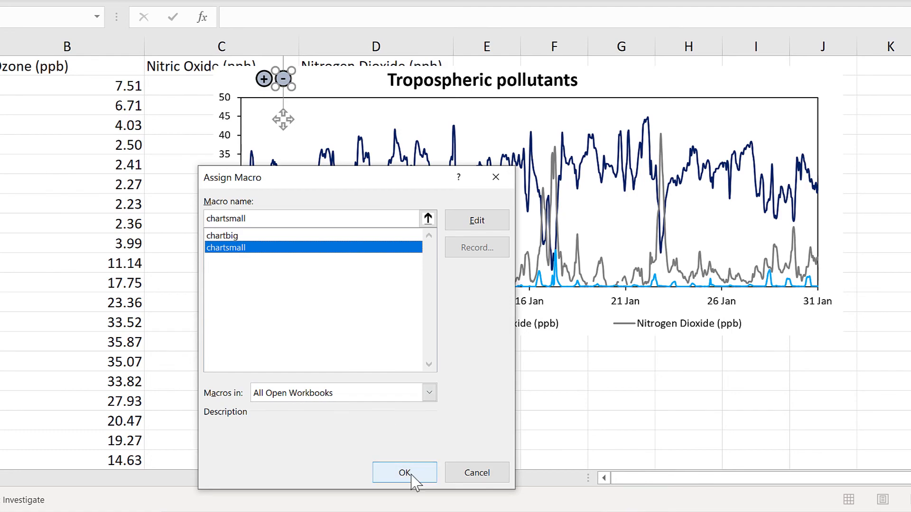
pyautogui.click(404, 473)
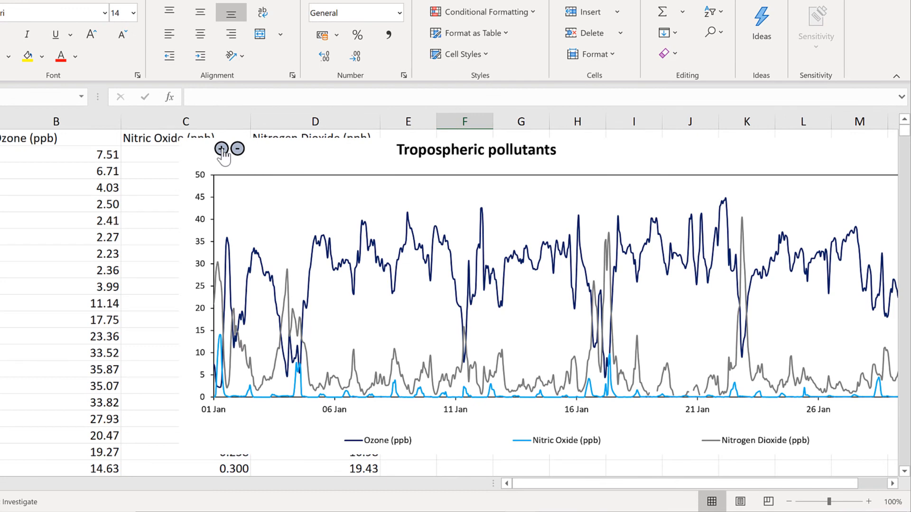
pyautogui.moveTo(347, 273)
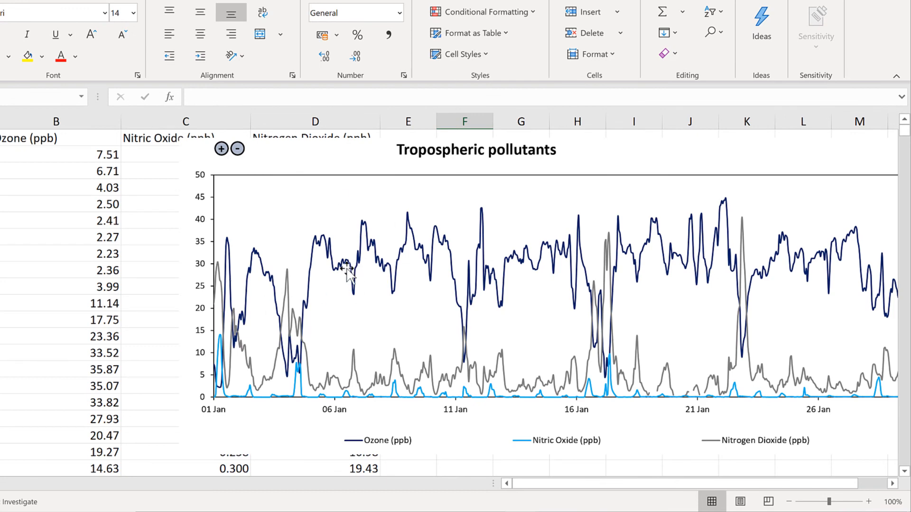
pyautogui.click(236, 149)
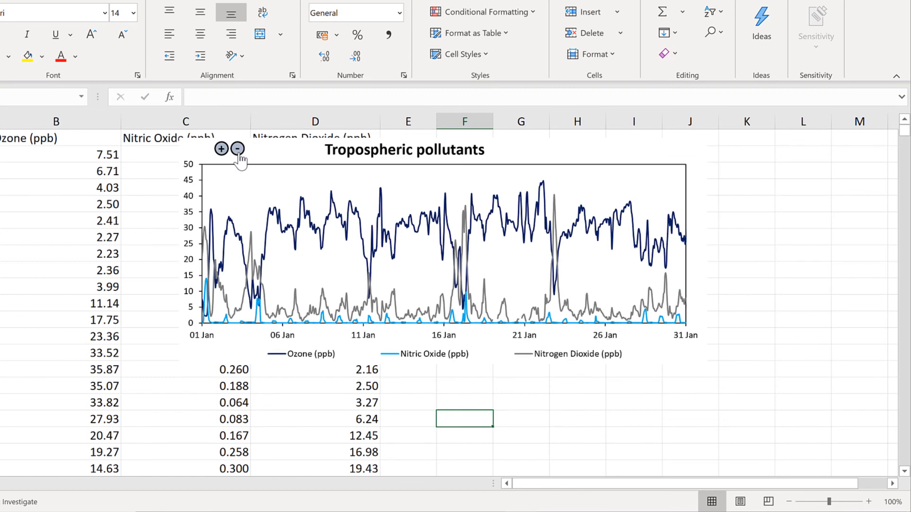
pyautogui.click(236, 148)
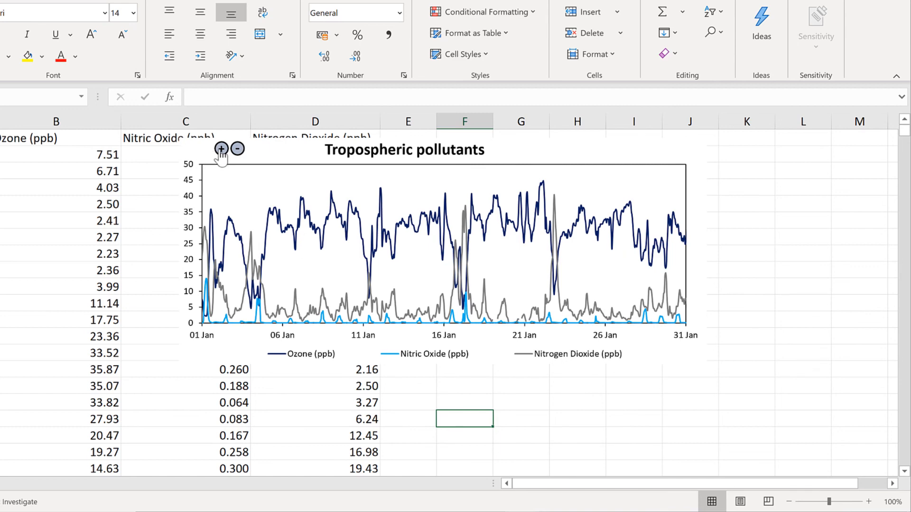
pyautogui.click(221, 148)
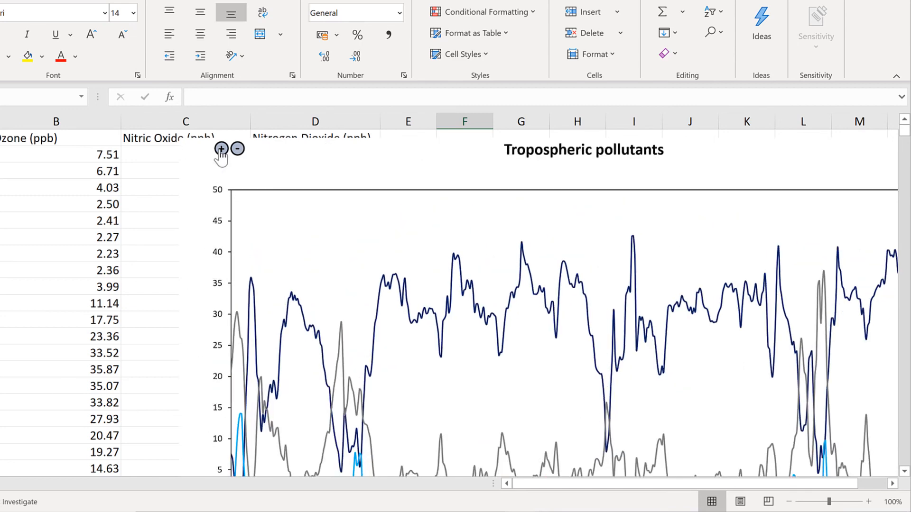
pyautogui.click(237, 148)
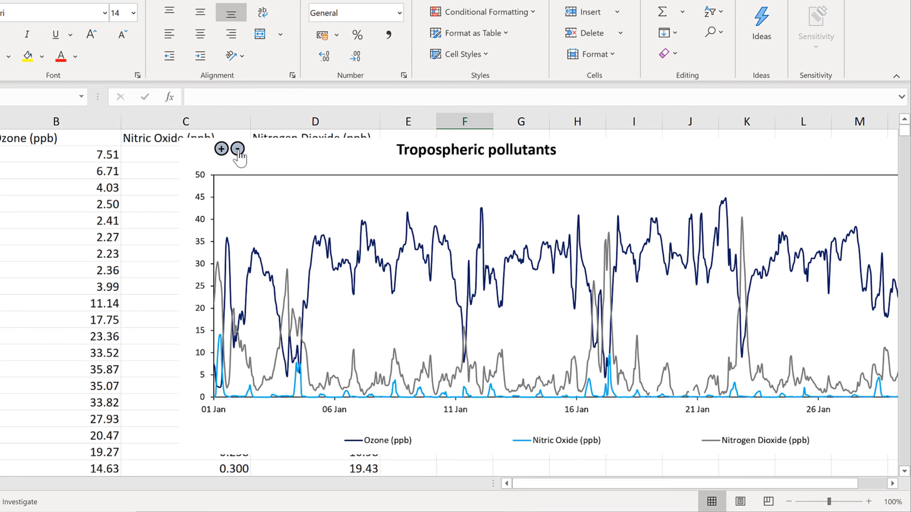
pyautogui.click(237, 149)
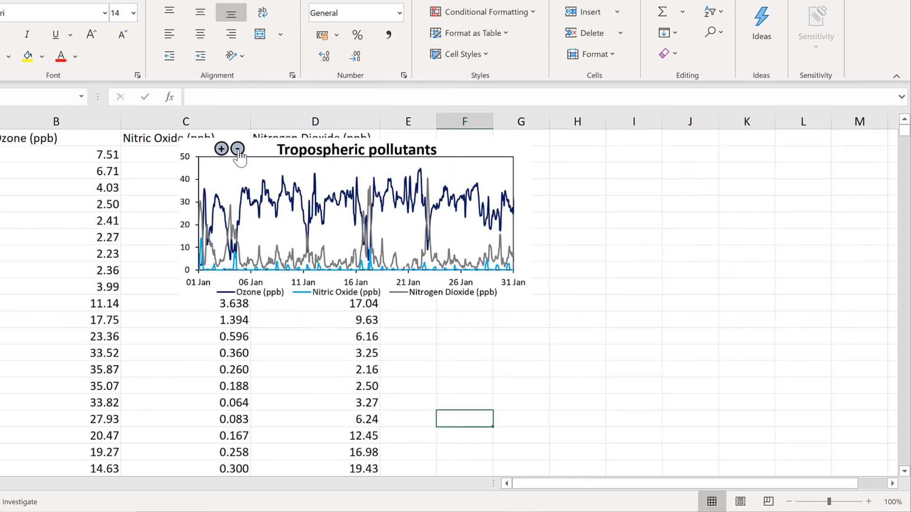
pyautogui.moveTo(319, 177)
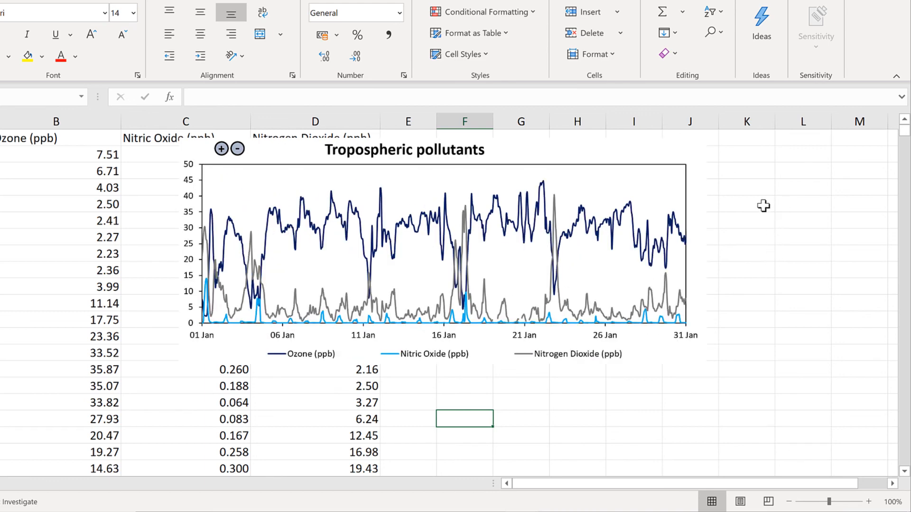
pyautogui.click(803, 204)
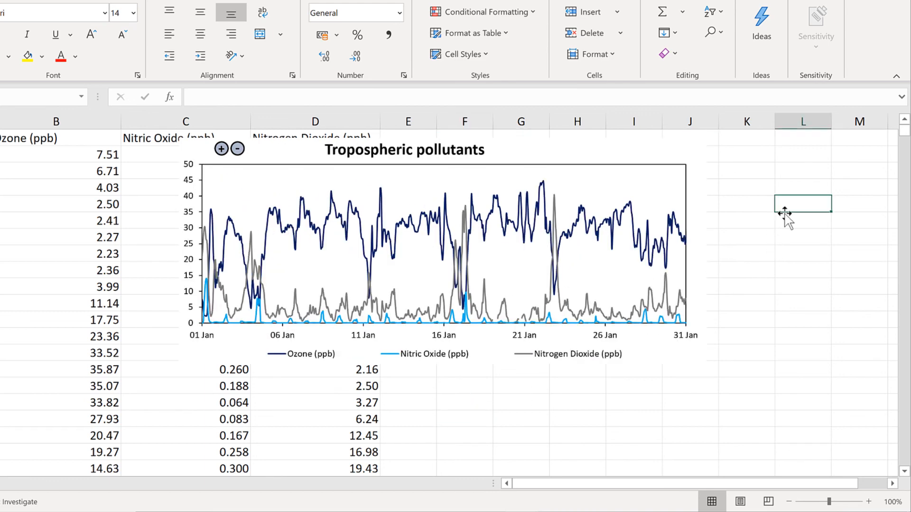